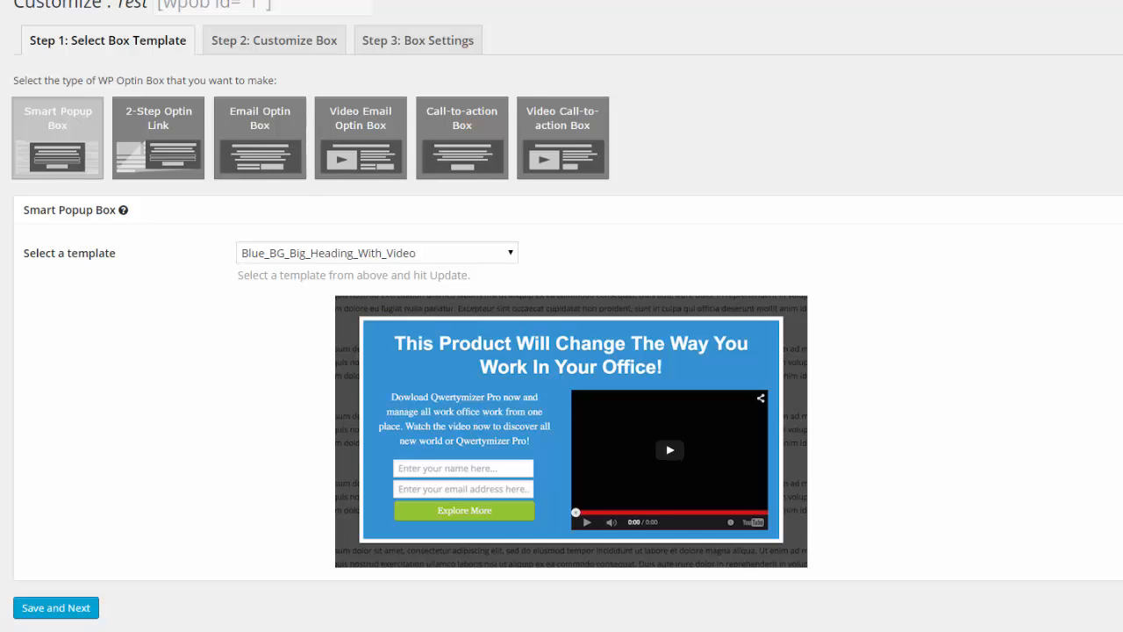
Browse the 2-Step Optin Link box type, then go to the WP Optin Boxes Pro dashboard
left_click(158, 137)
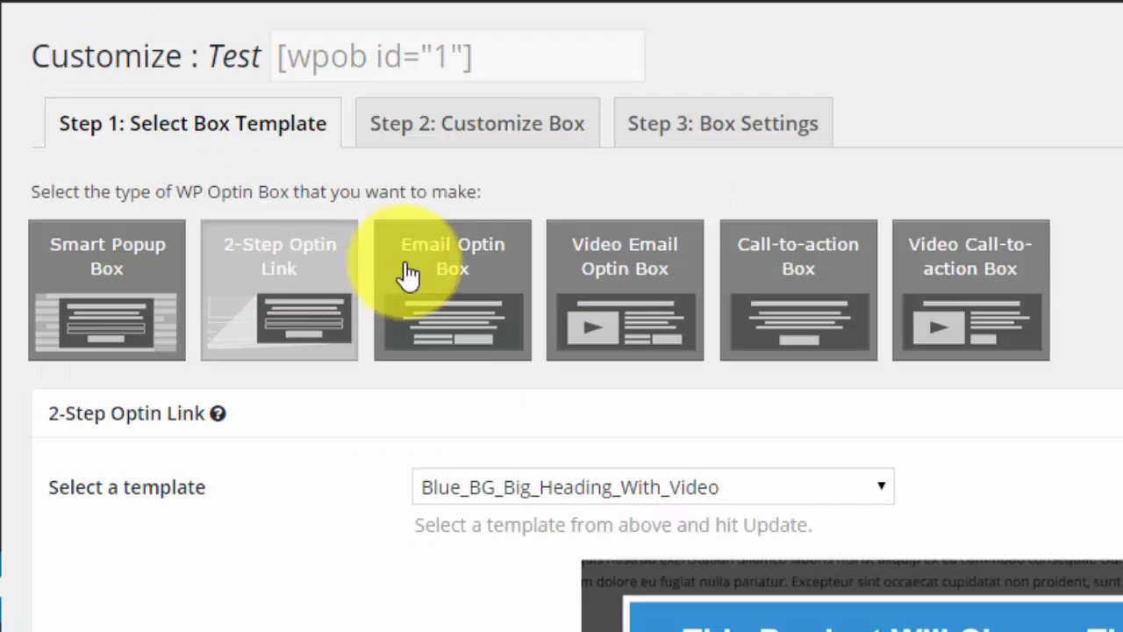
left_click(970, 290)
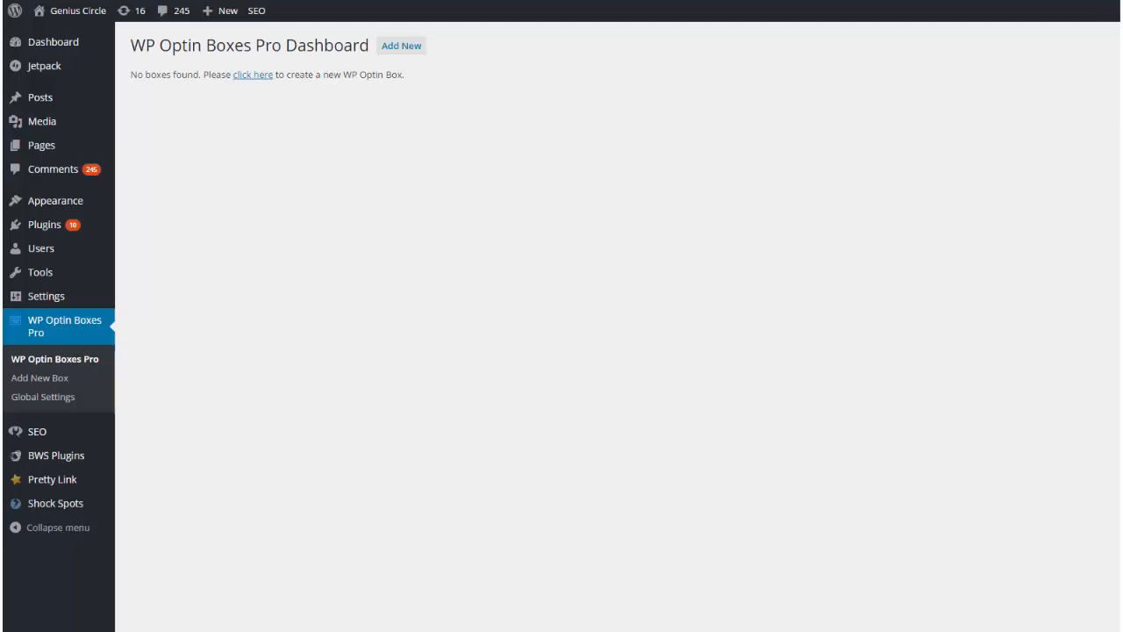
mouse_move(553, 272)
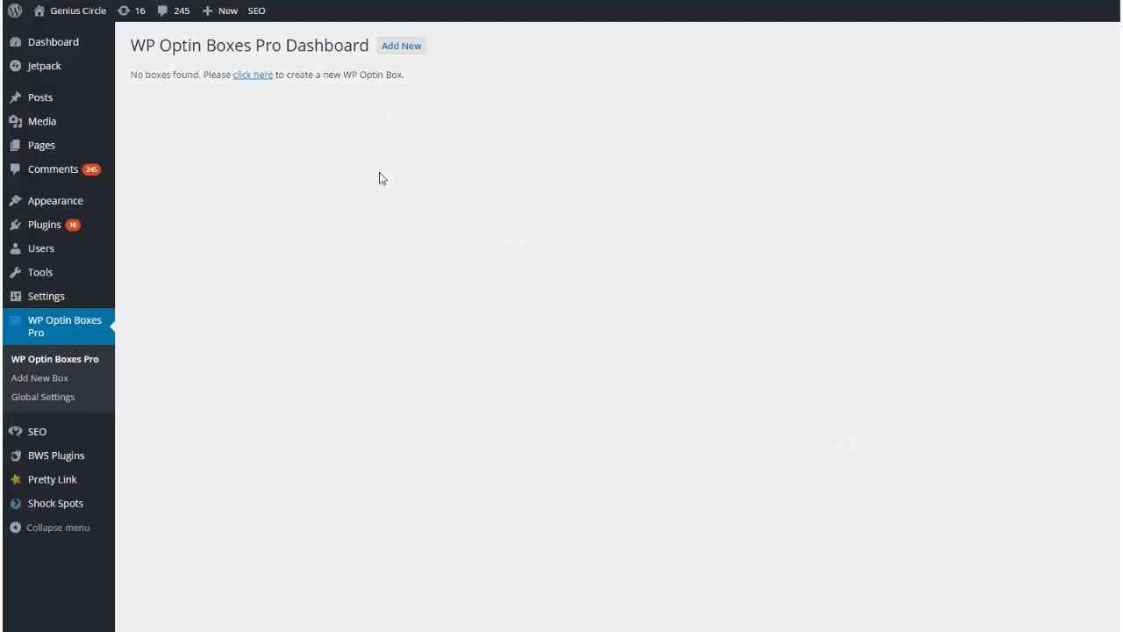
mouse_move(244, 175)
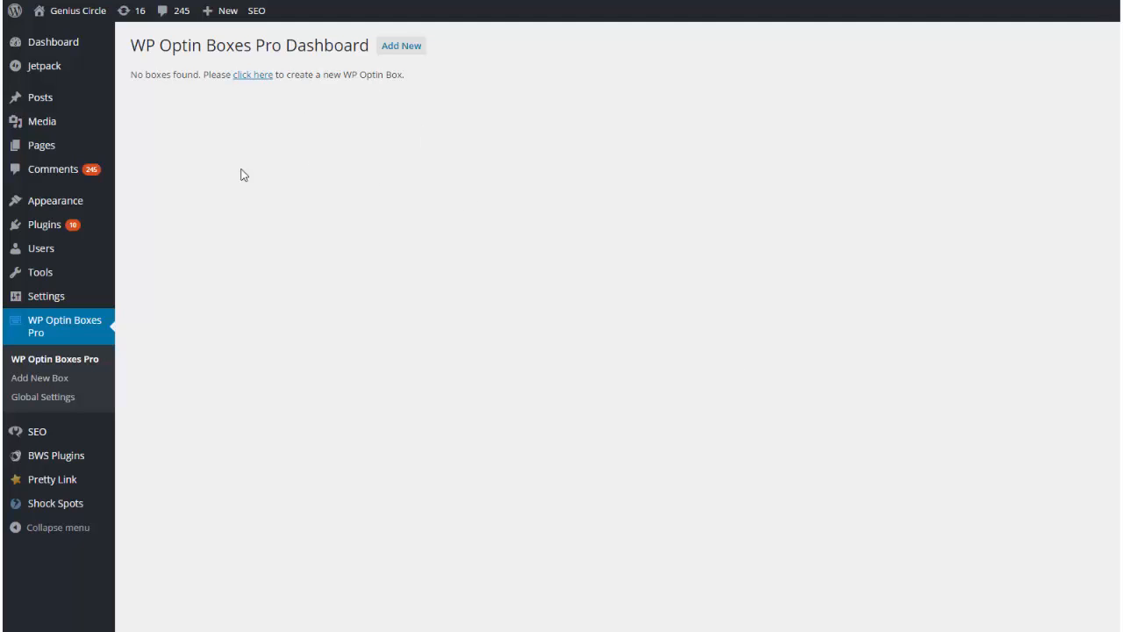
mouse_move(197, 358)
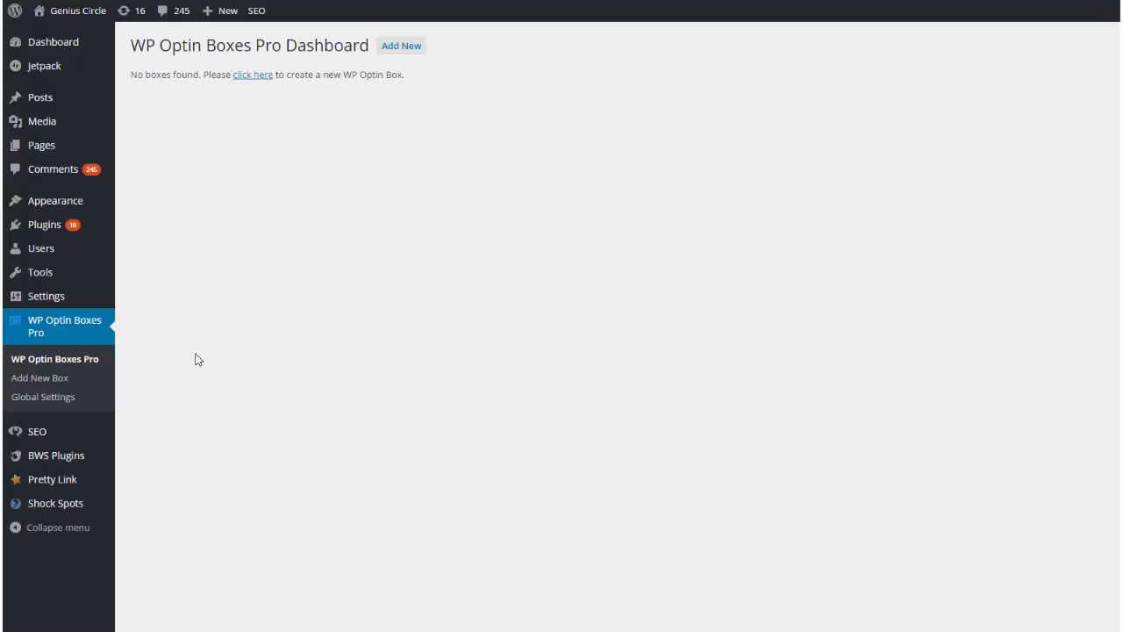
mouse_move(126, 449)
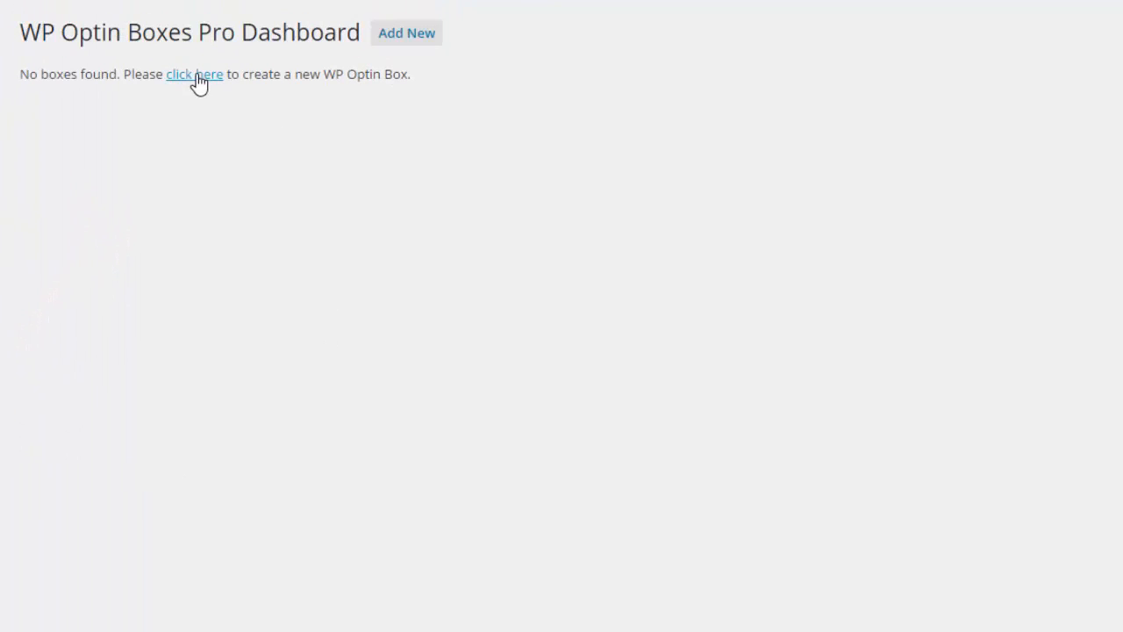
Start a new optin box from the dashboard link and choose the Email Optin Box type
left_click(193, 74)
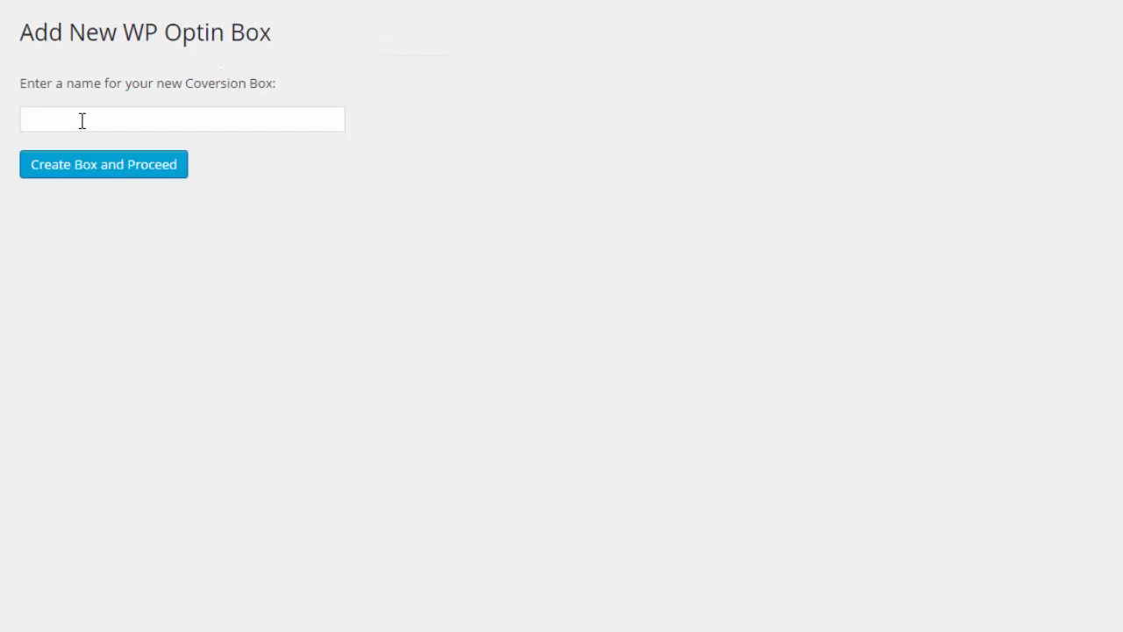
left_click(183, 119)
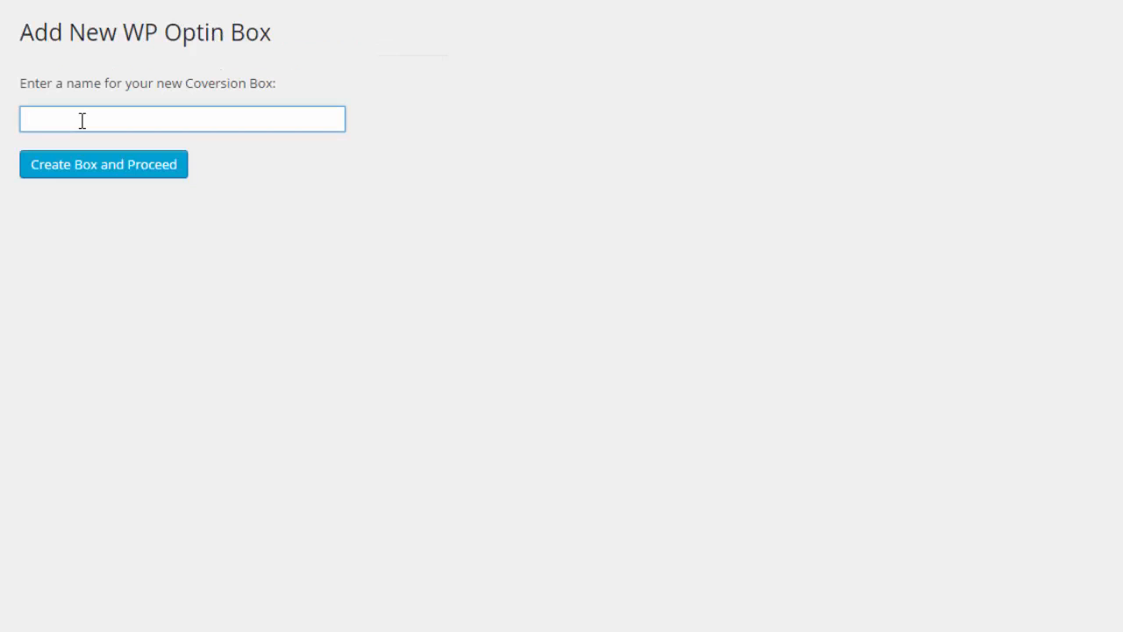
left_click(101, 165)
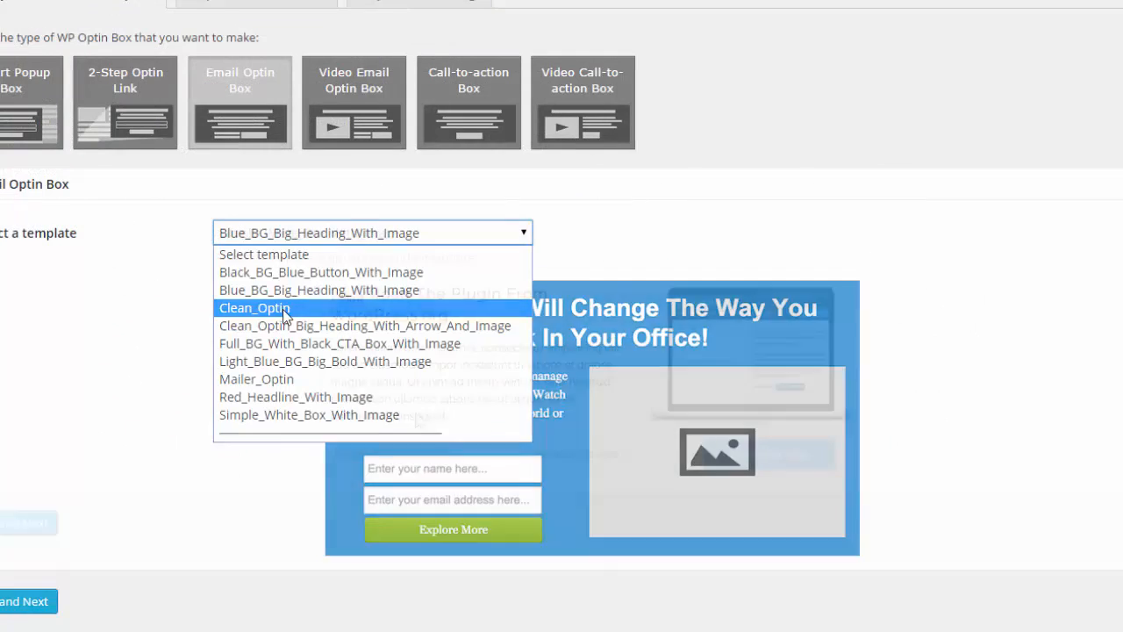
Choose the Simple_White_Box_With_Image template and save to continue to customising
left_click(309, 414)
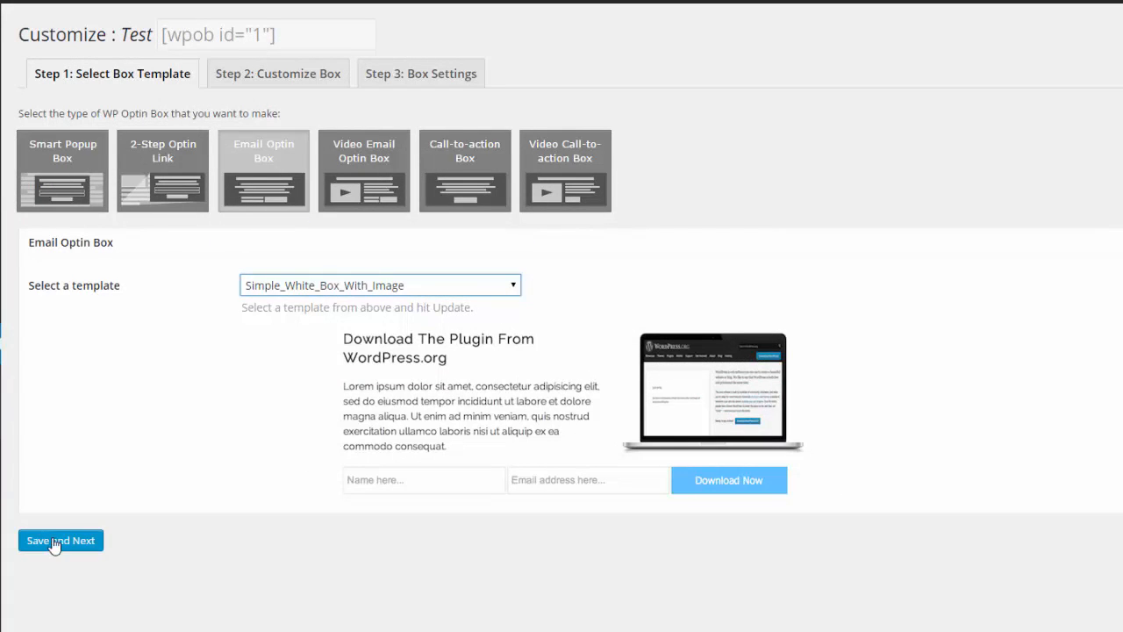
left_click(60, 540)
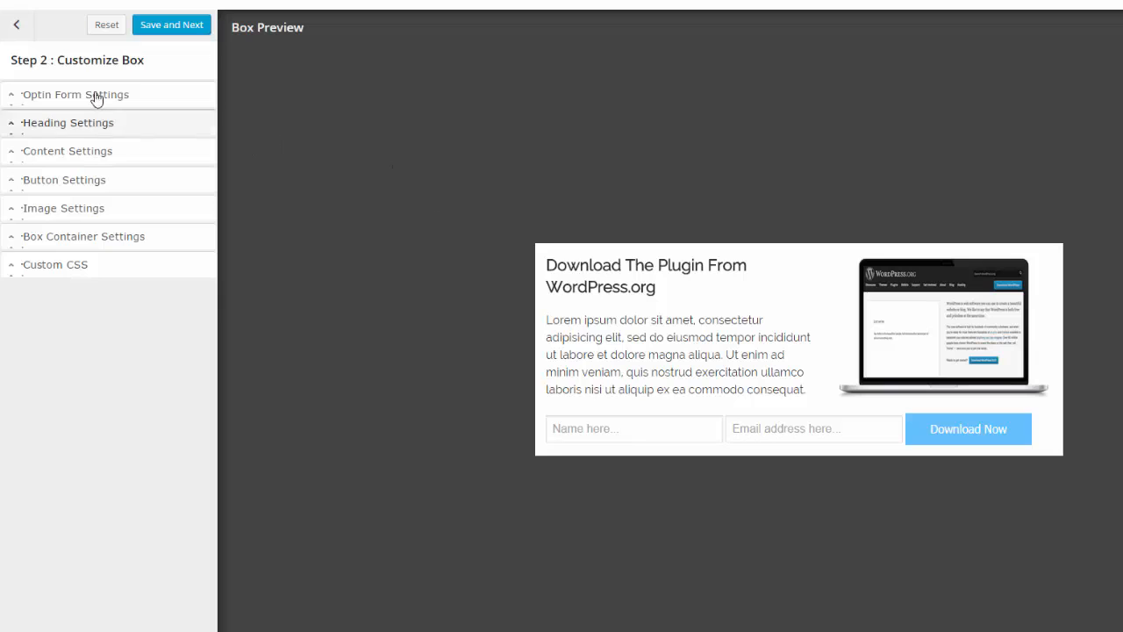
Connect the optin form to the cellu1 GetResponse list with an offers.geniuscircle.net redirect
left_click(75, 95)
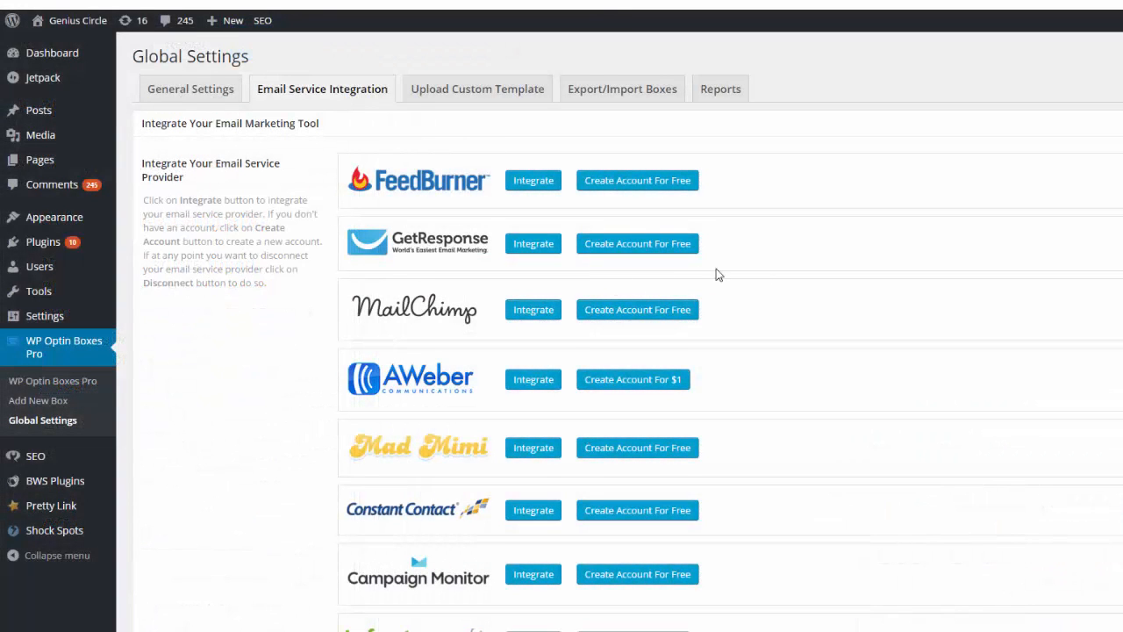
mouse_move(313, 342)
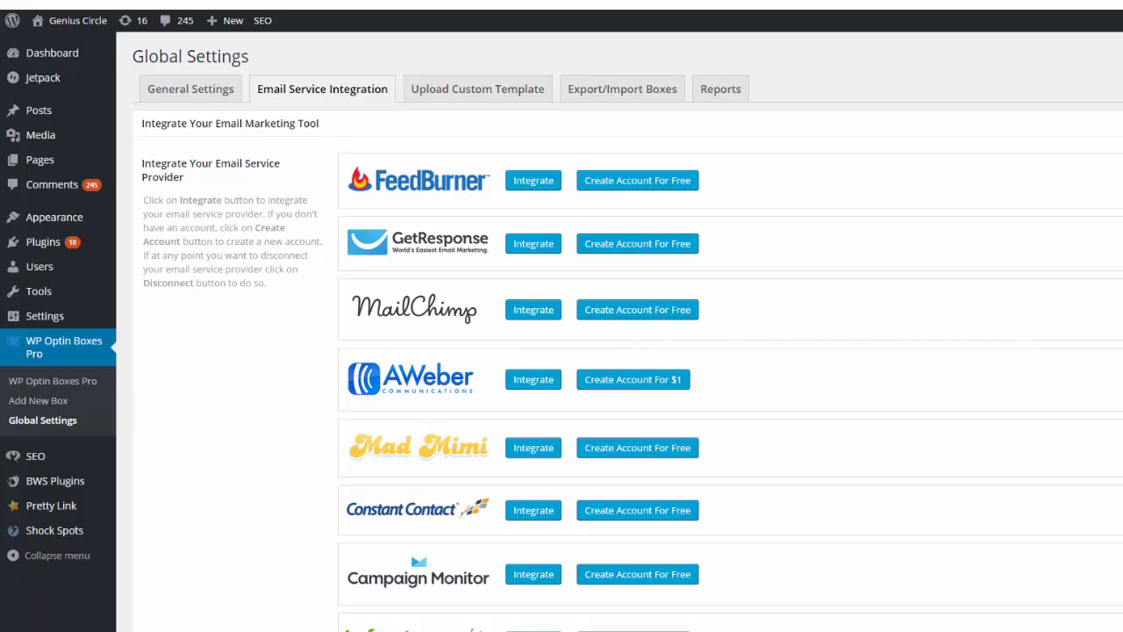
scroll("down", 3)
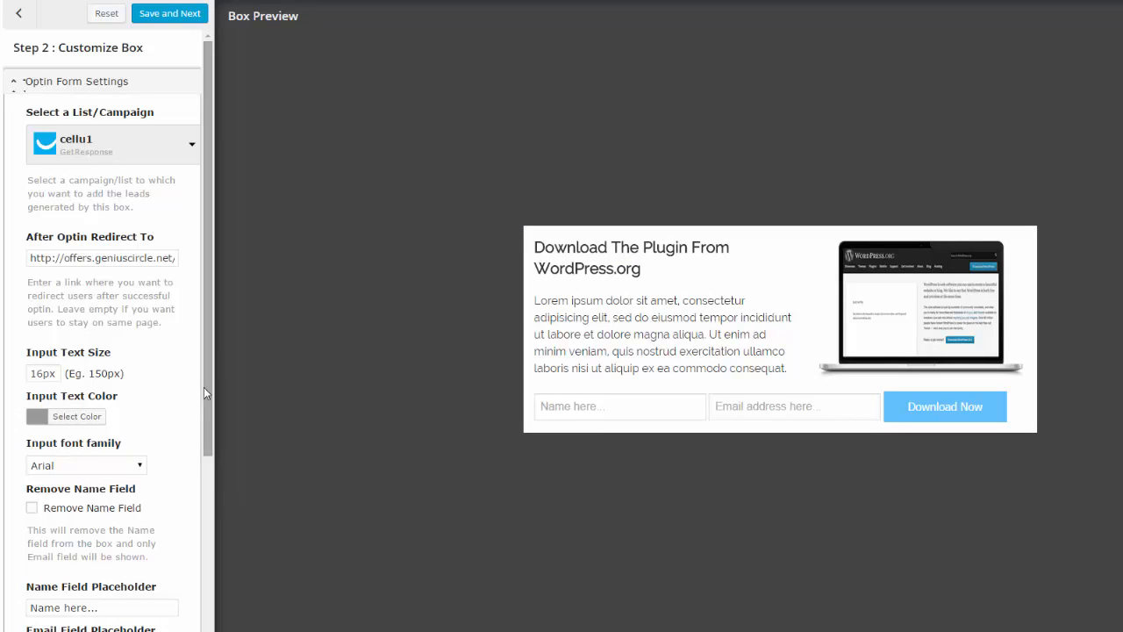
mouse_move(208, 286)
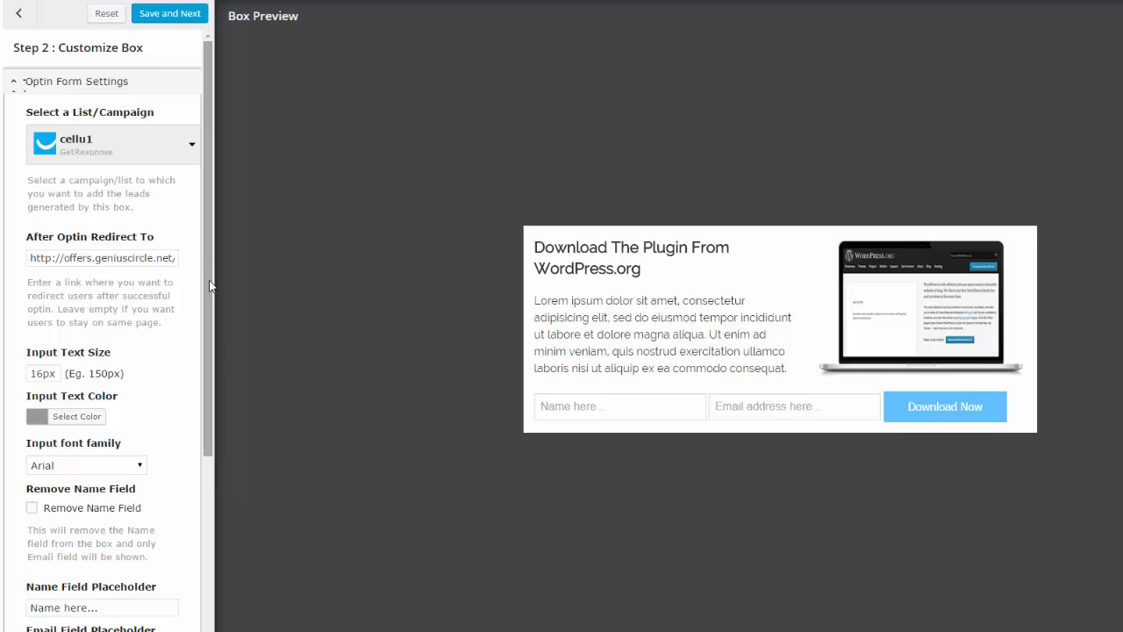
scroll("down", 3)
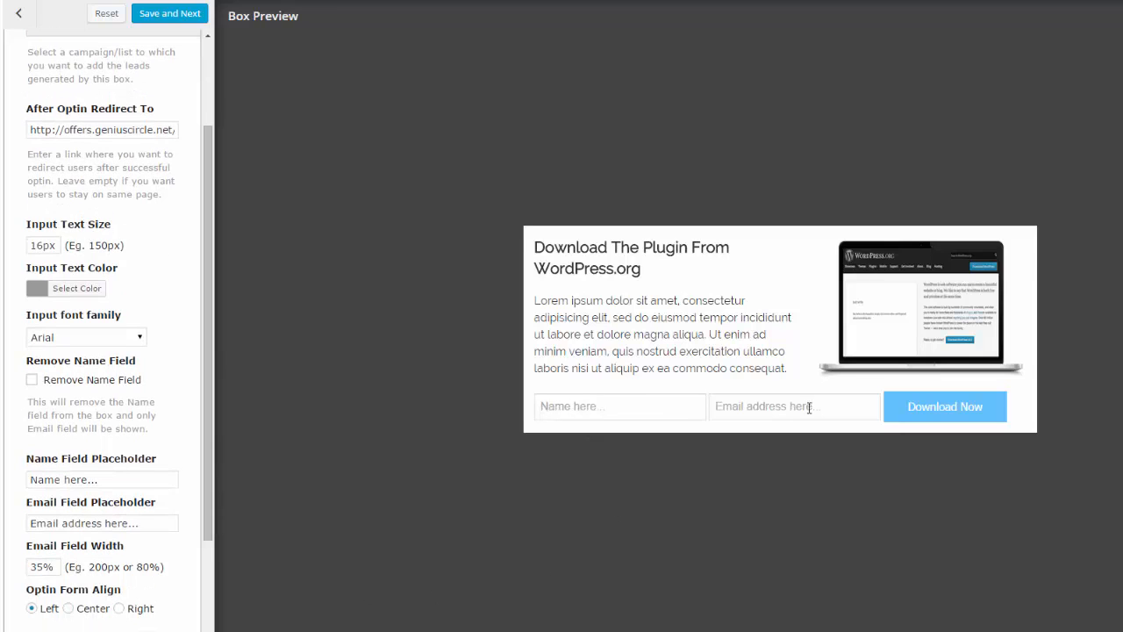
scroll("down", 3)
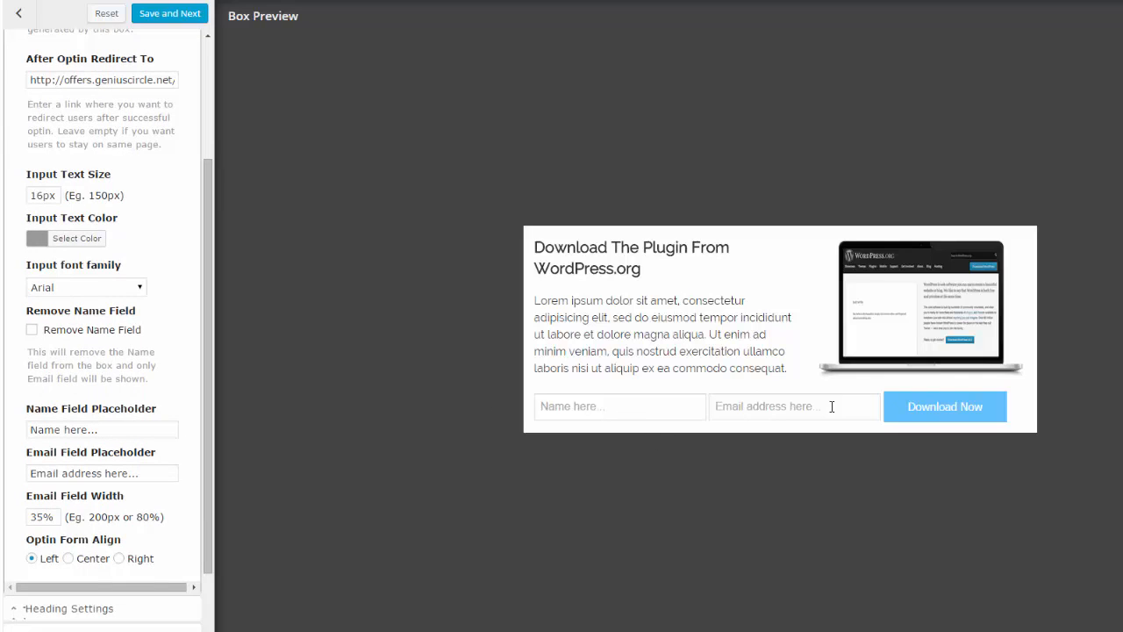
scroll("down", 3)
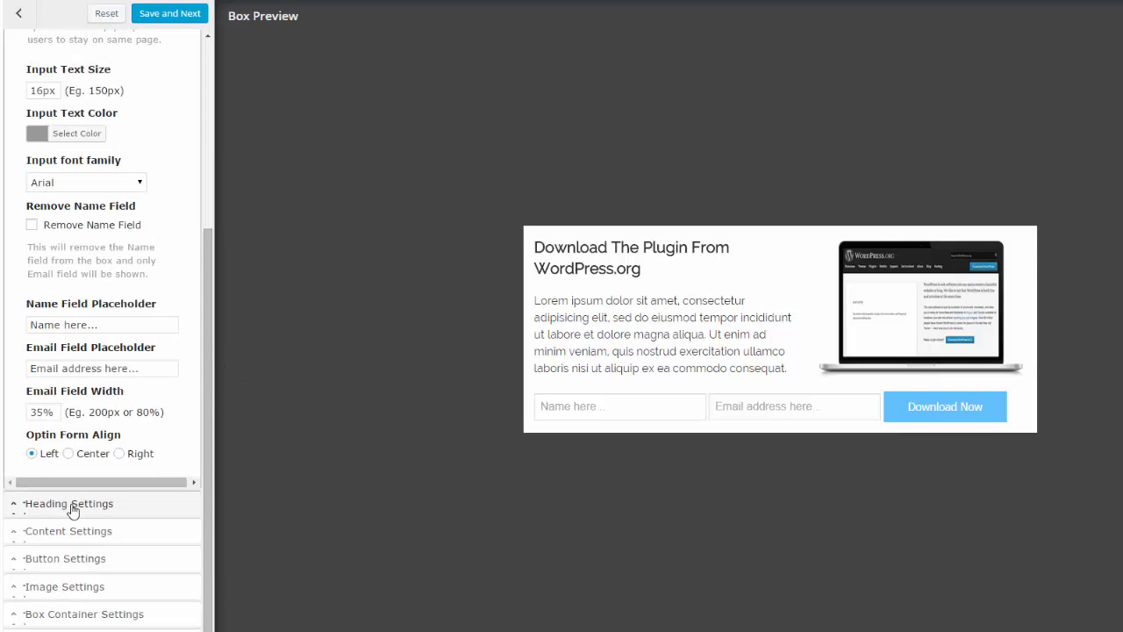
Enter the 'How to Lose Cellulite Fast: FREE Download' heading, green Download Now button and cover image
left_click(69, 502)
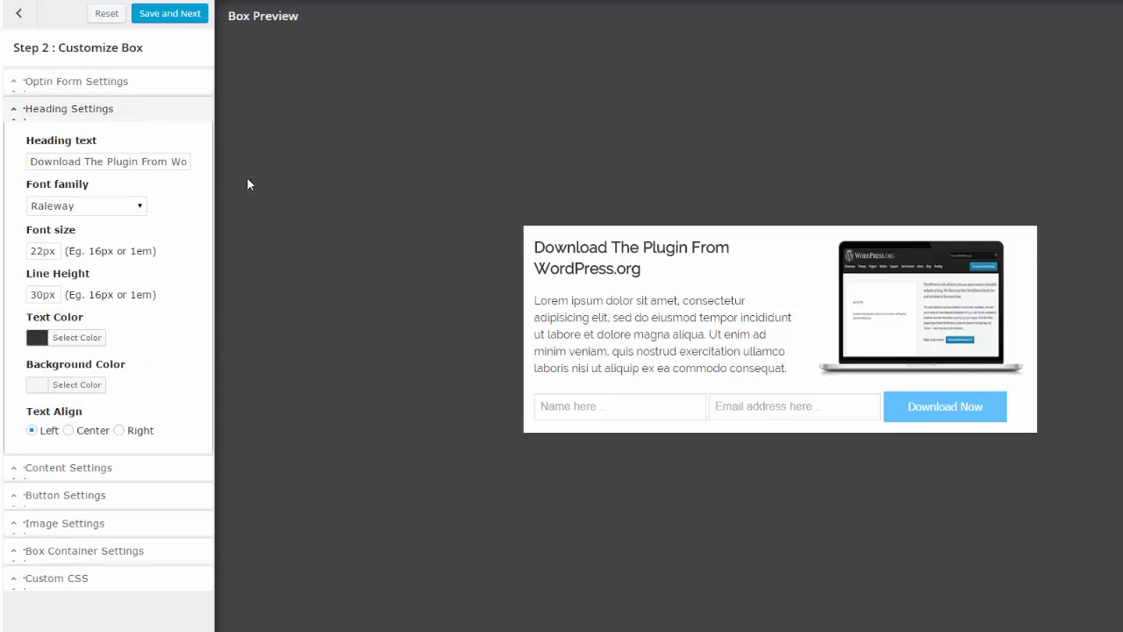
mouse_move(130, 207)
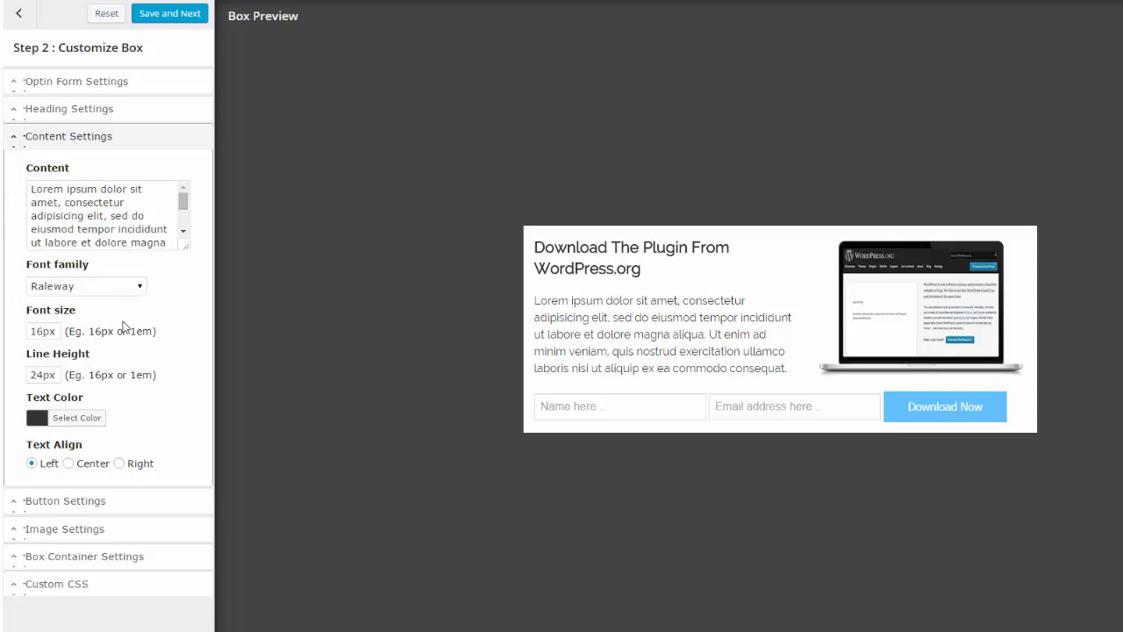
mouse_move(111, 438)
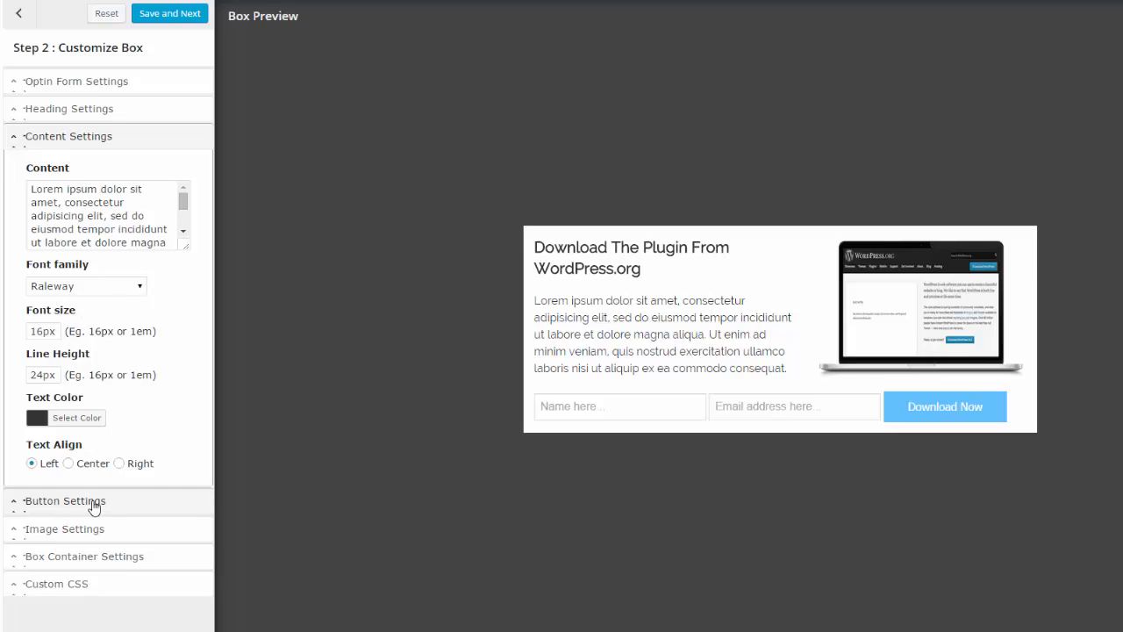
left_click(65, 500)
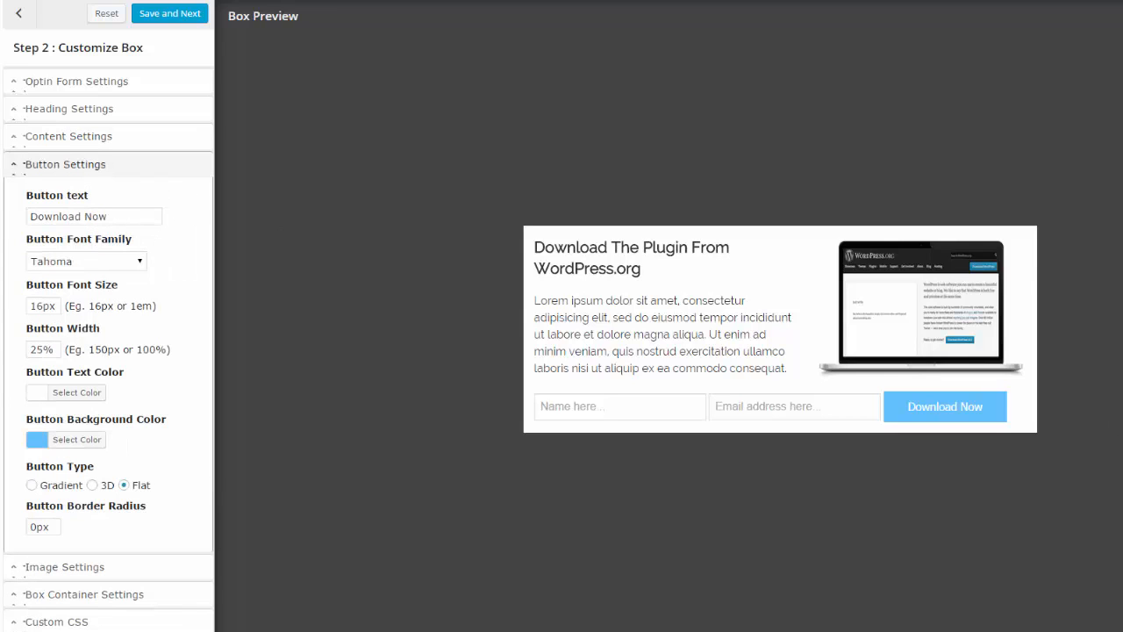
left_click(63, 192)
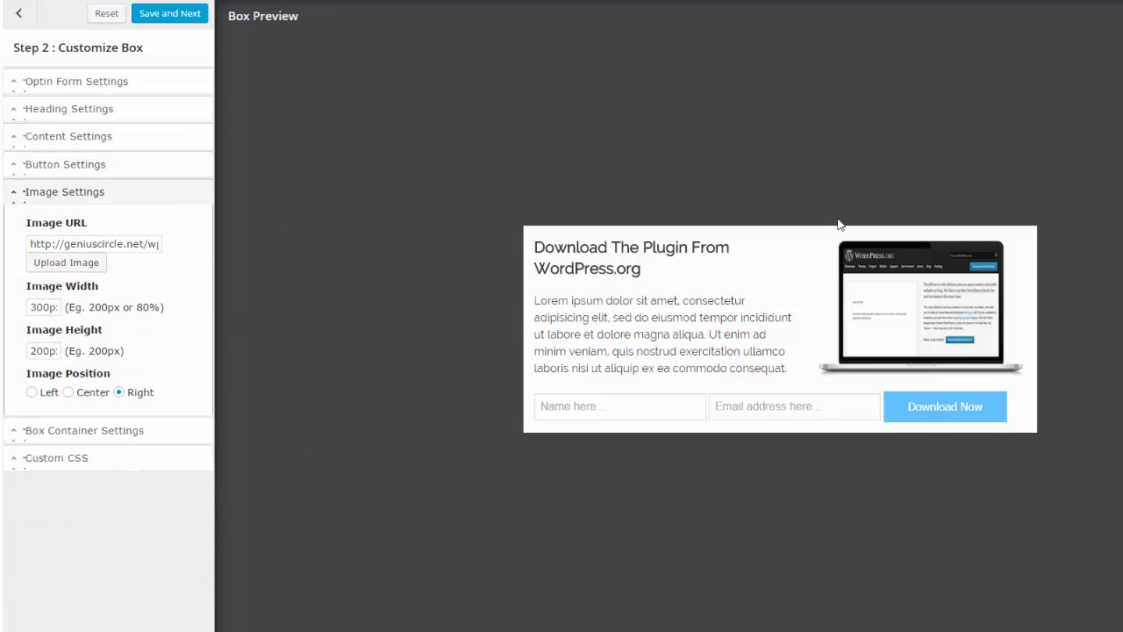
mouse_move(944, 316)
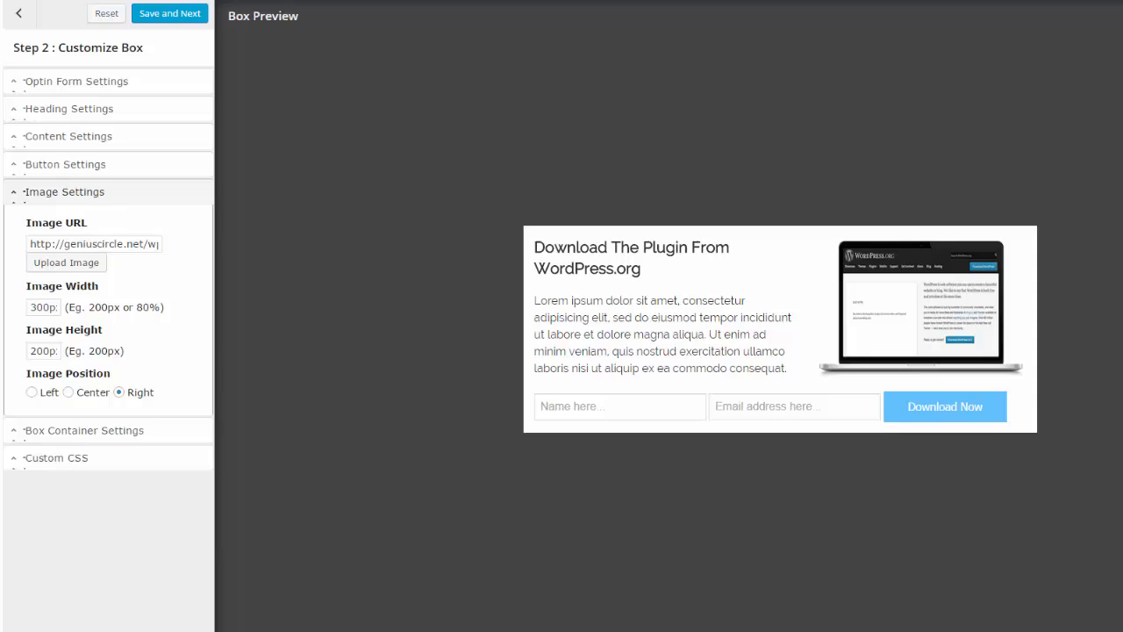
Set the box container to 650px width and review the Custom CSS settings
left_click(84, 218)
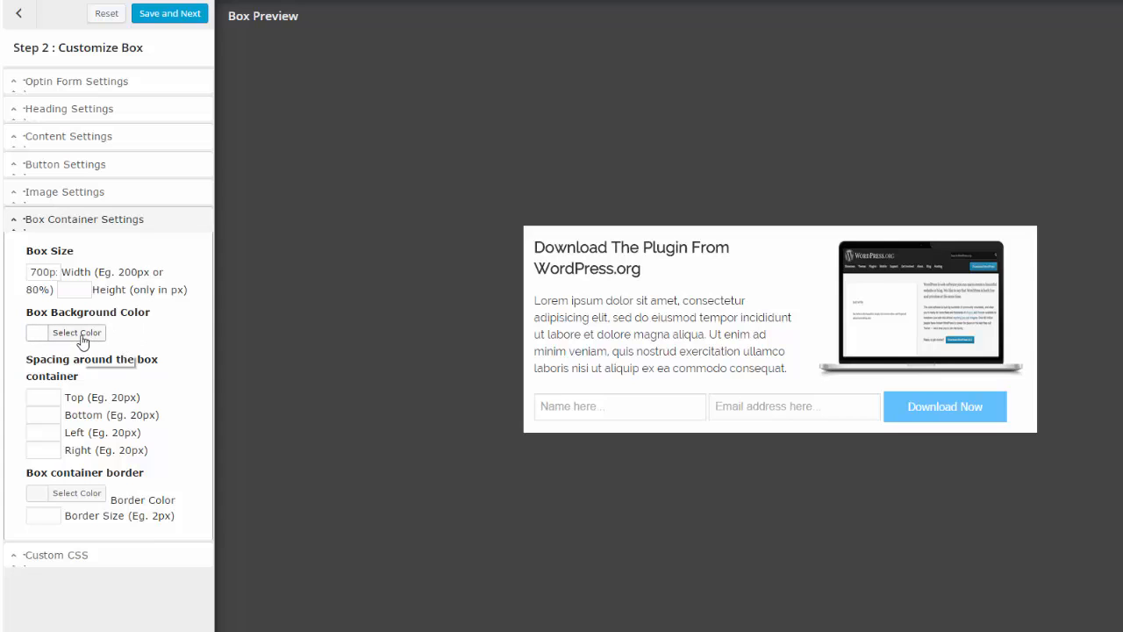
mouse_move(78, 333)
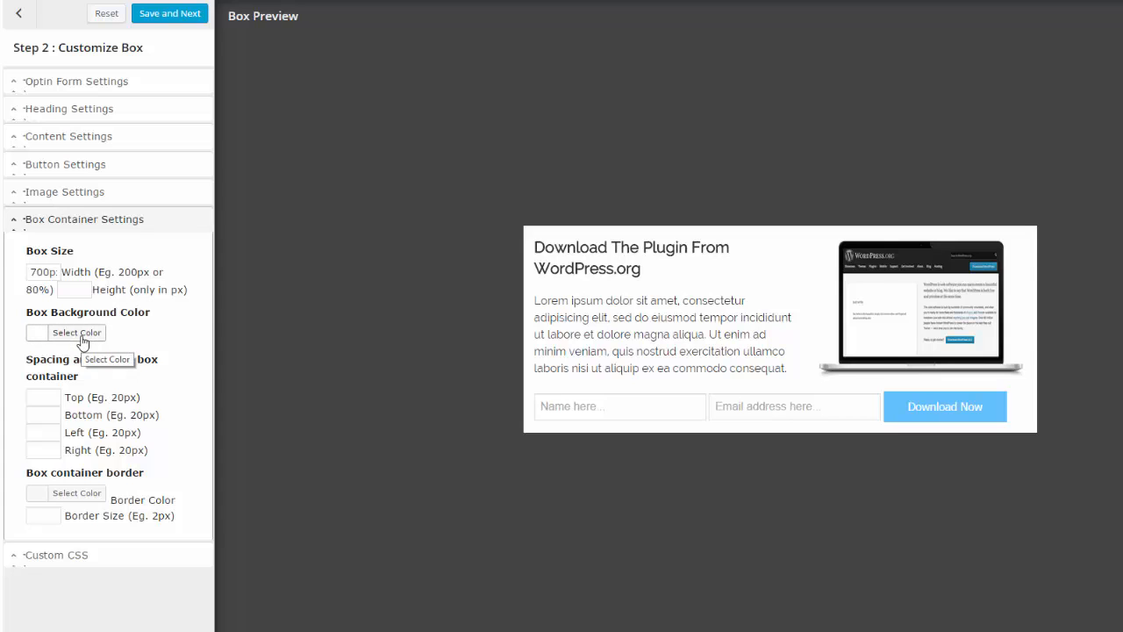
left_click(77, 333)
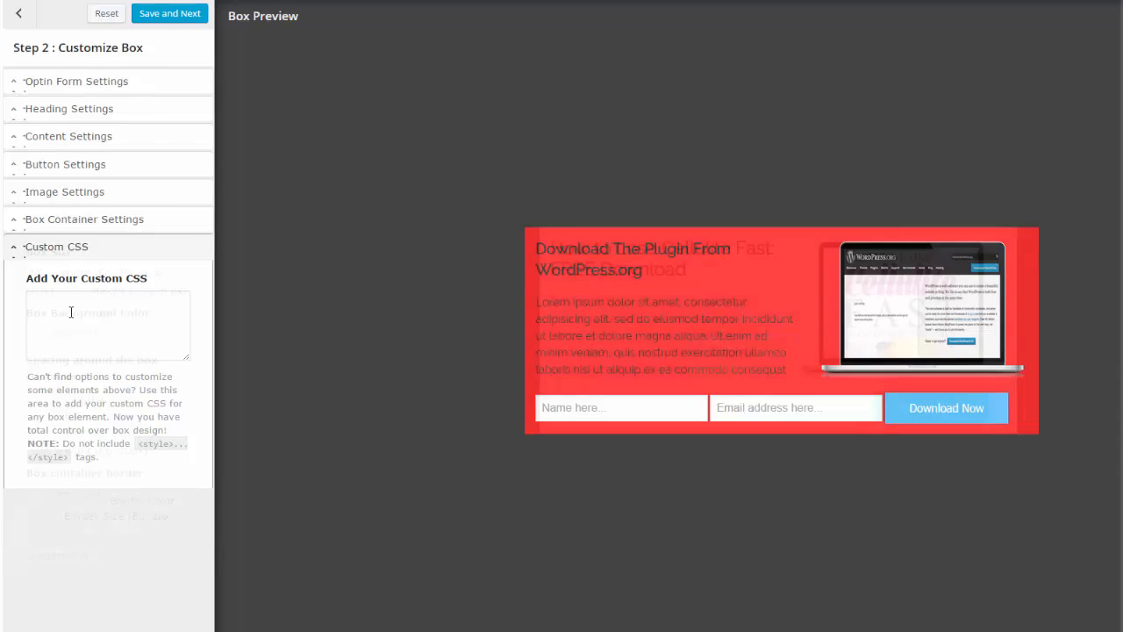
left_click(85, 219)
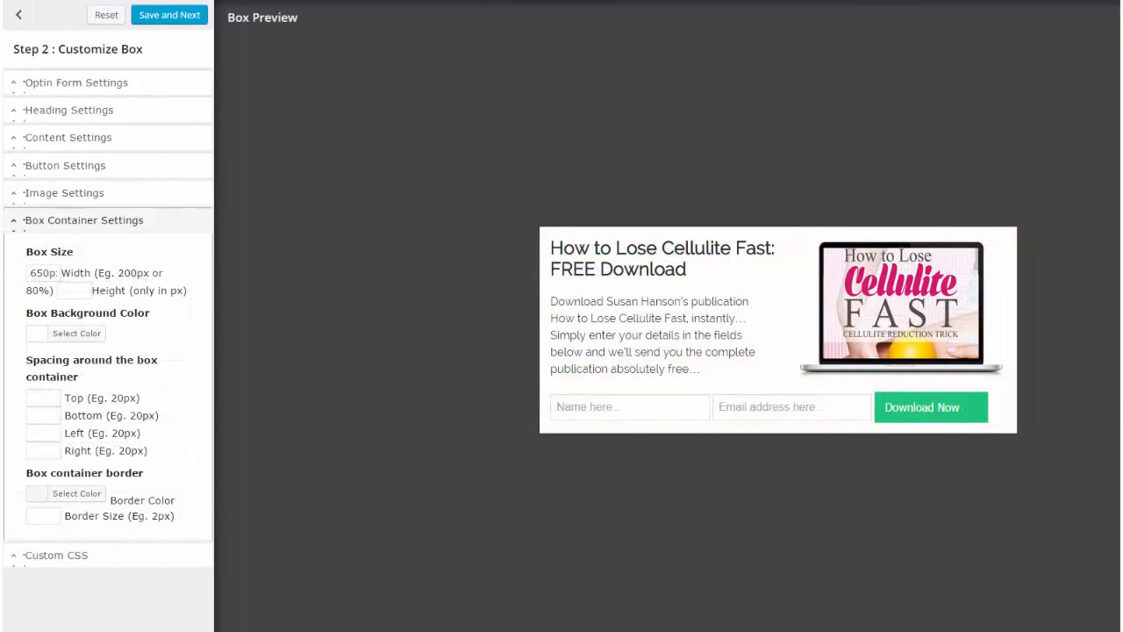
mouse_move(954, 246)
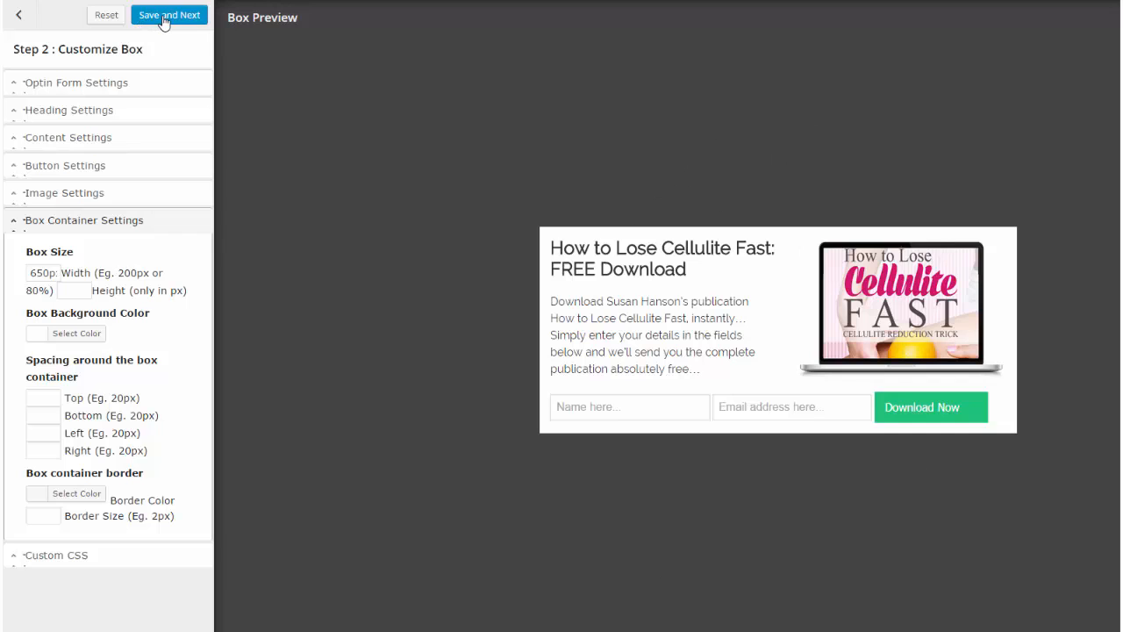
Save the customisation and enable the flash fade effect with a 2-second duration in Box Settings
left_click(169, 14)
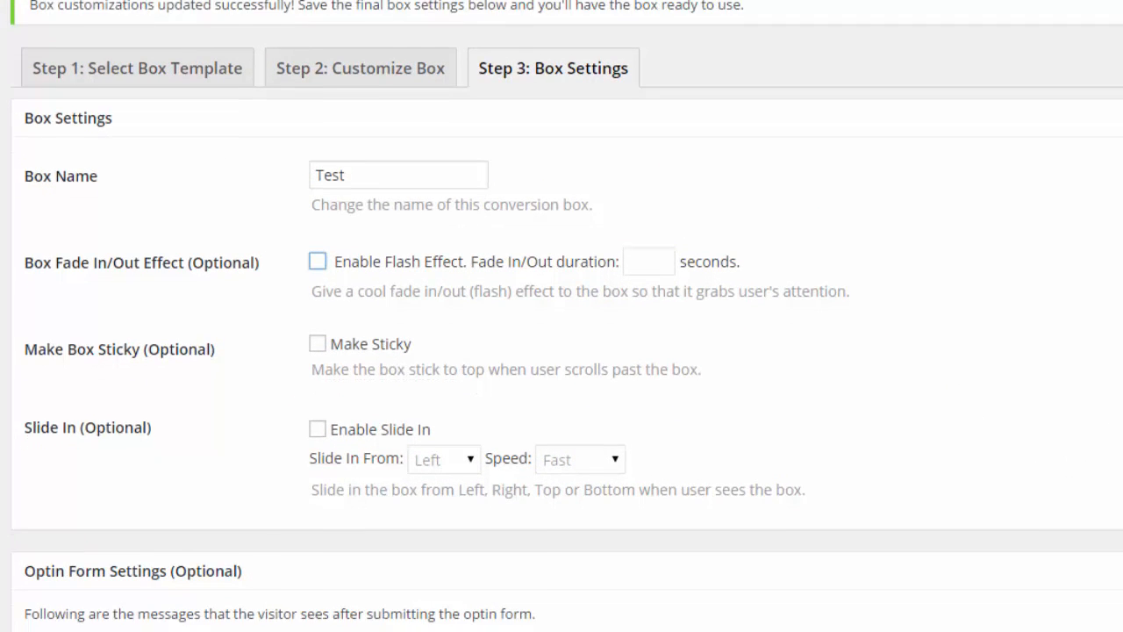
scroll("down", 3)
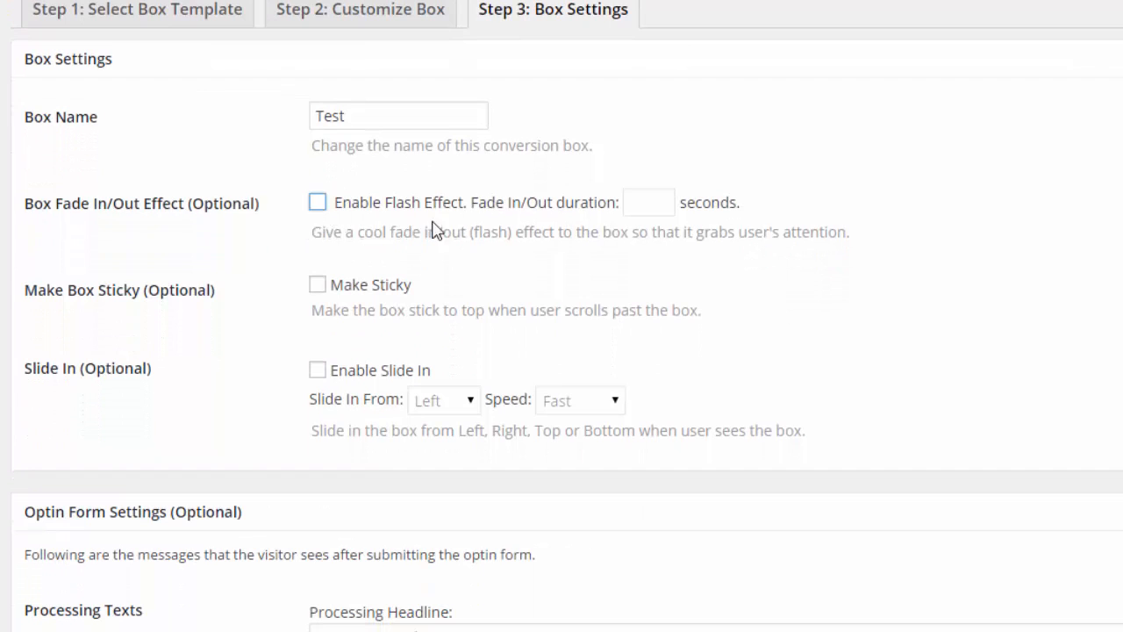
mouse_move(625, 221)
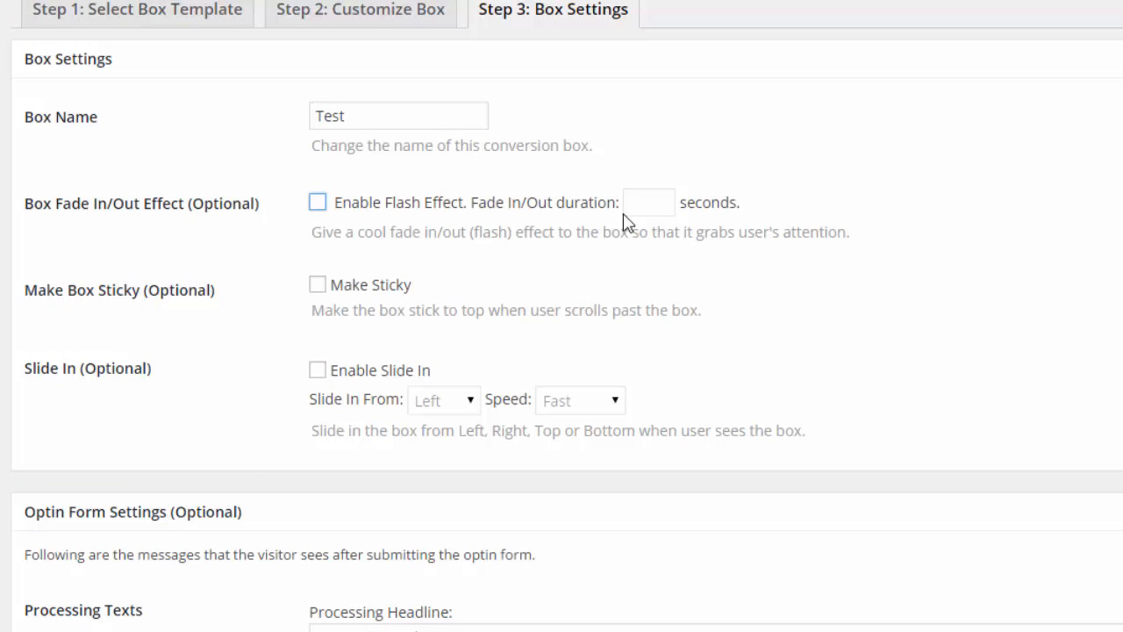
mouse_move(653, 218)
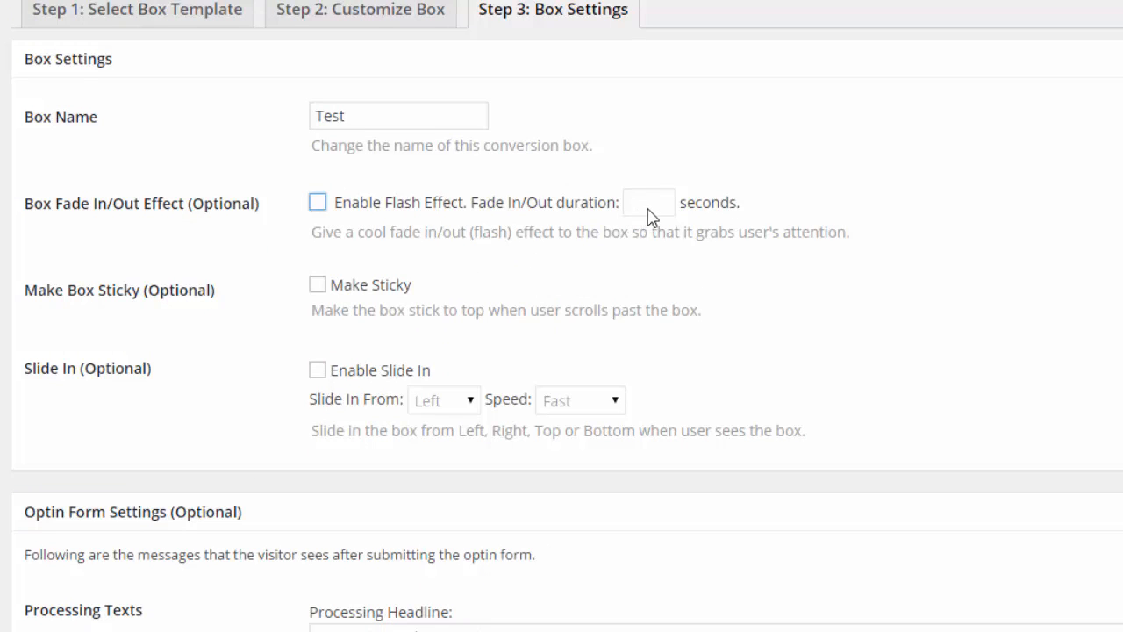
mouse_move(244, 266)
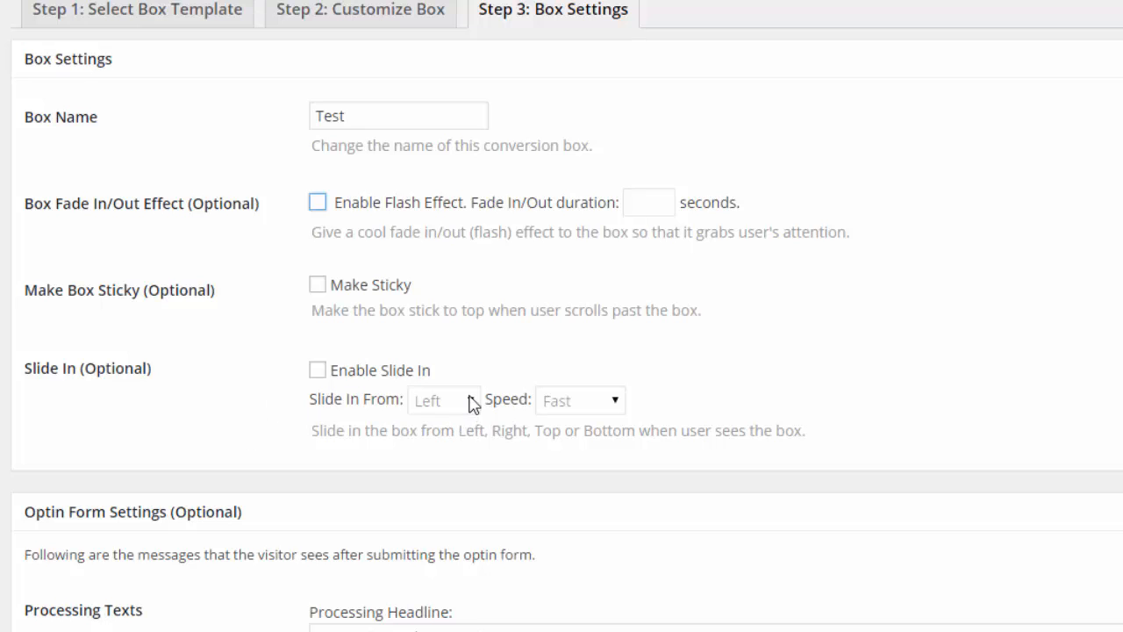
scroll("down", 3)
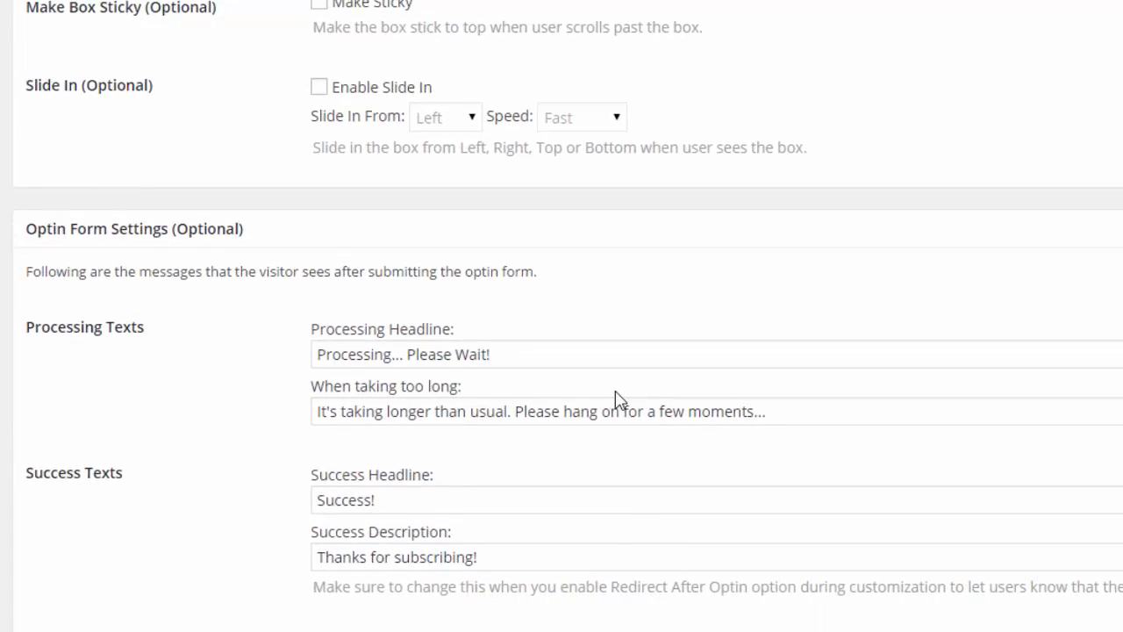
scroll("down", 3)
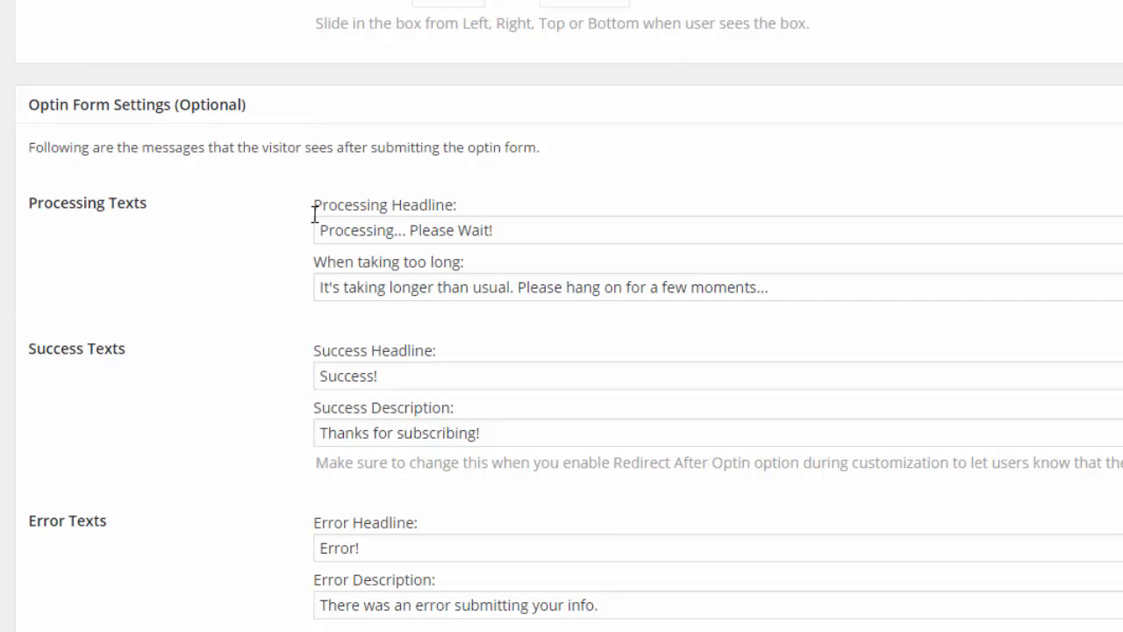
mouse_move(834, 322)
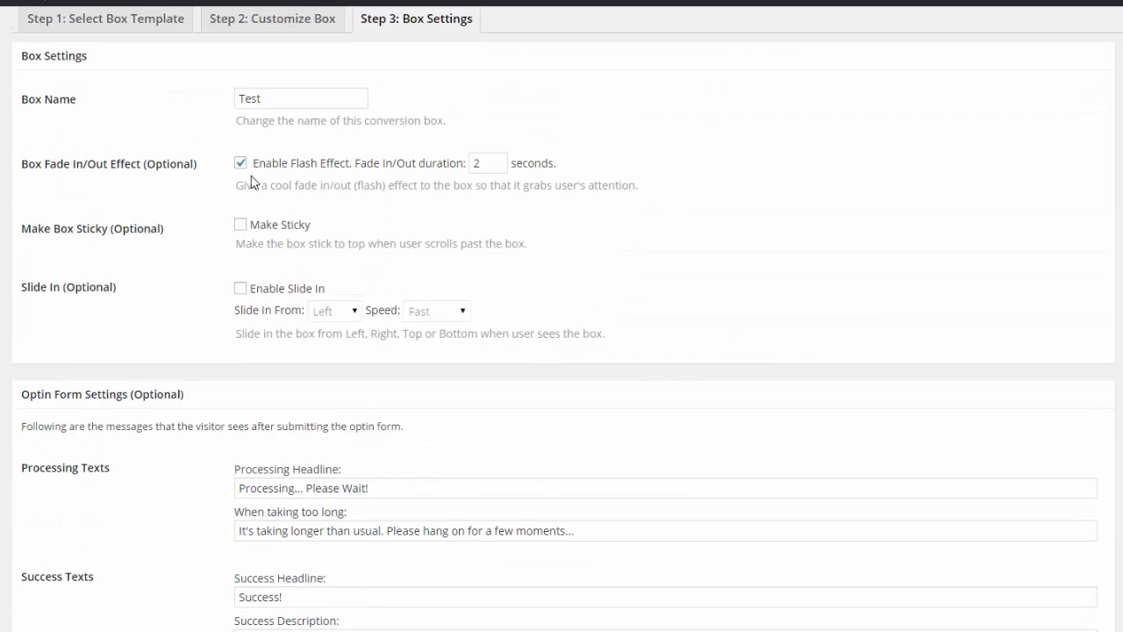
mouse_move(481, 179)
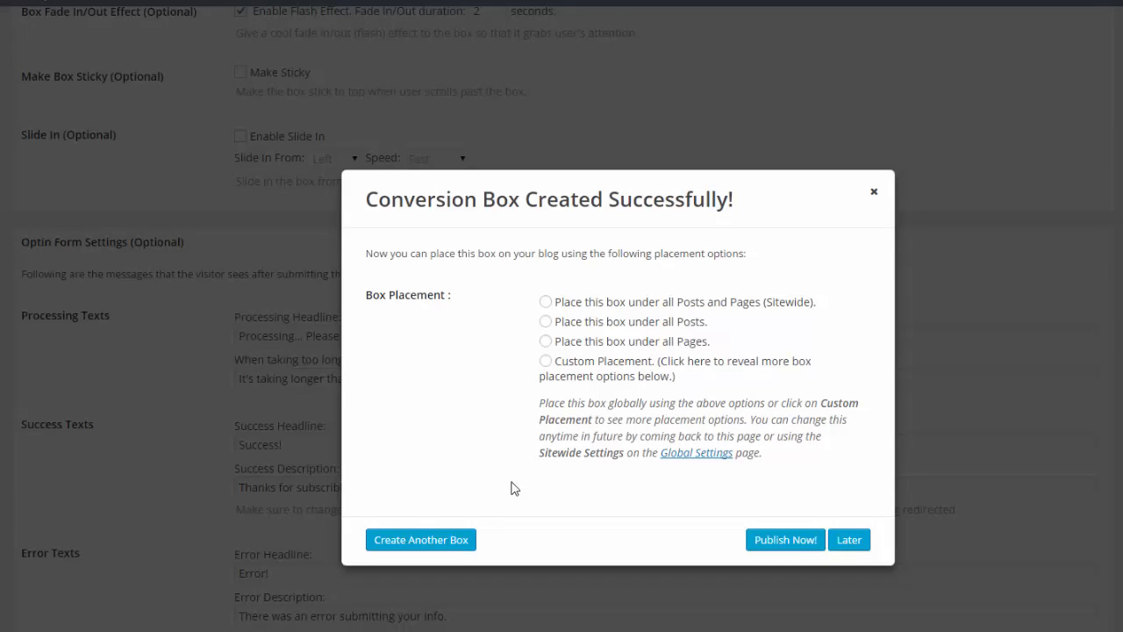
mouse_move(844, 179)
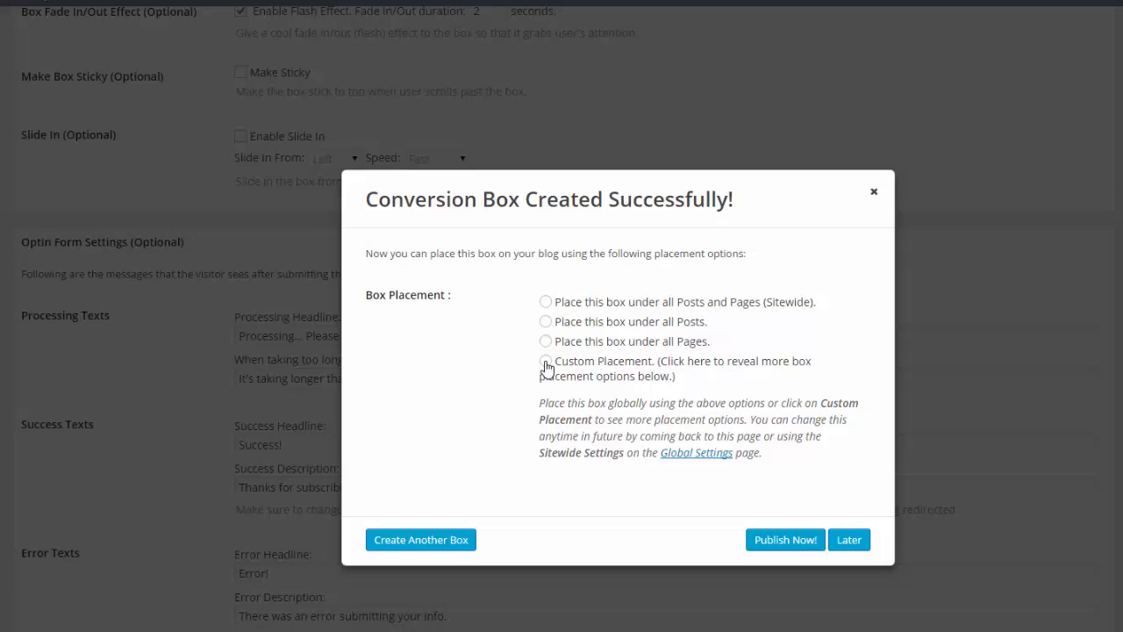
Choose Custom Placement and select the shortcode [wpob id="1"] for copying
left_click(544, 361)
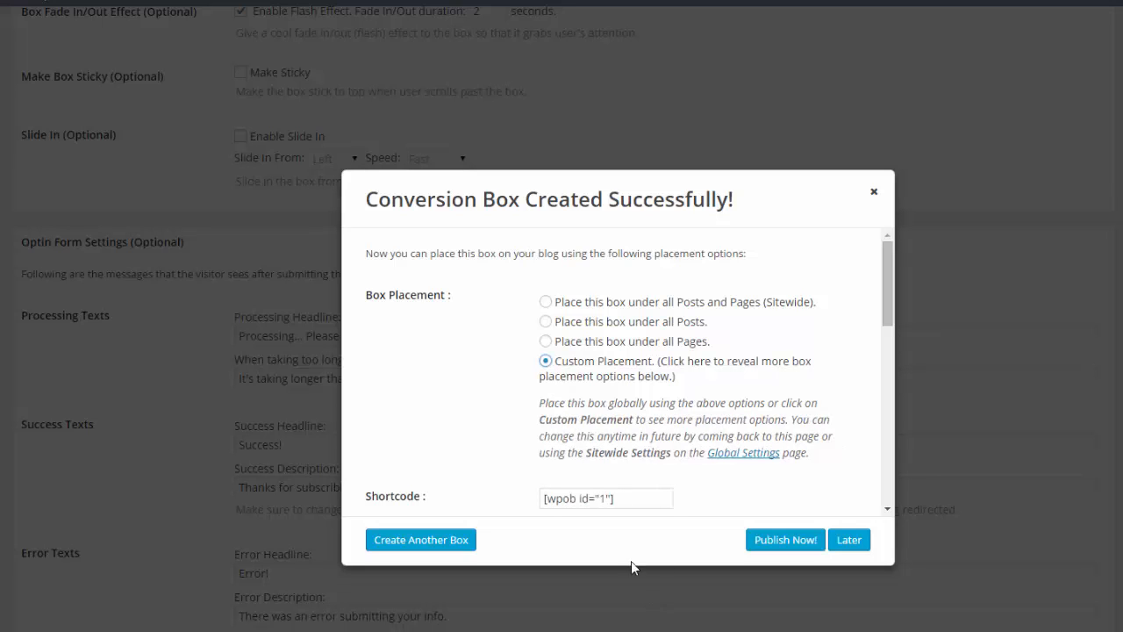
triple_click(605, 498)
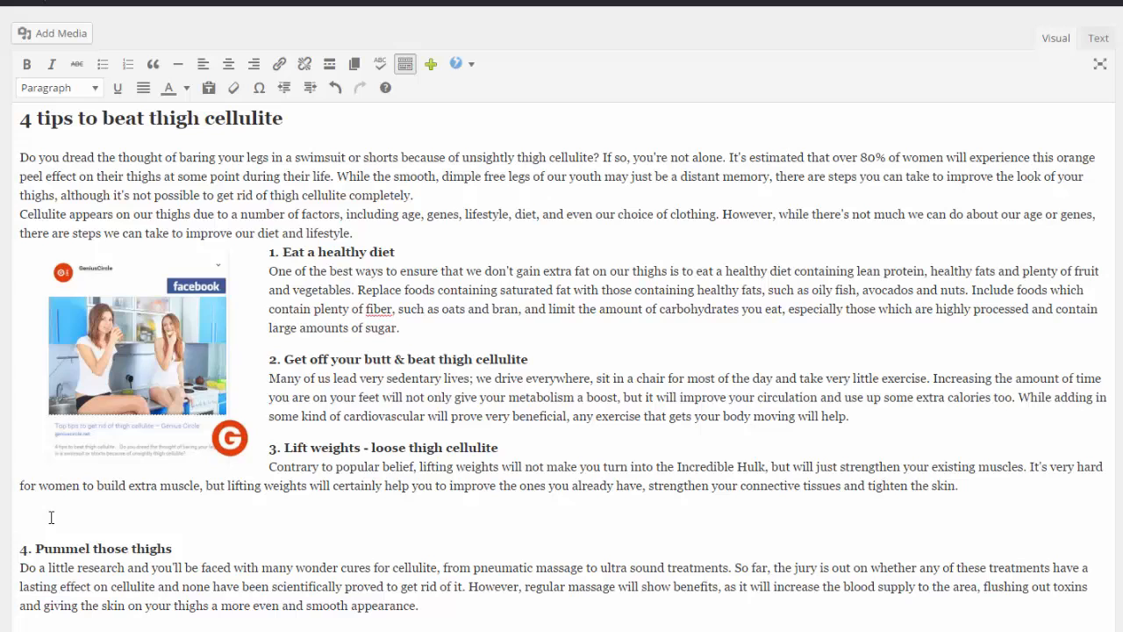
Paste the shortcode as plain text into the thigh cellulite post and update it
right_click(137, 360)
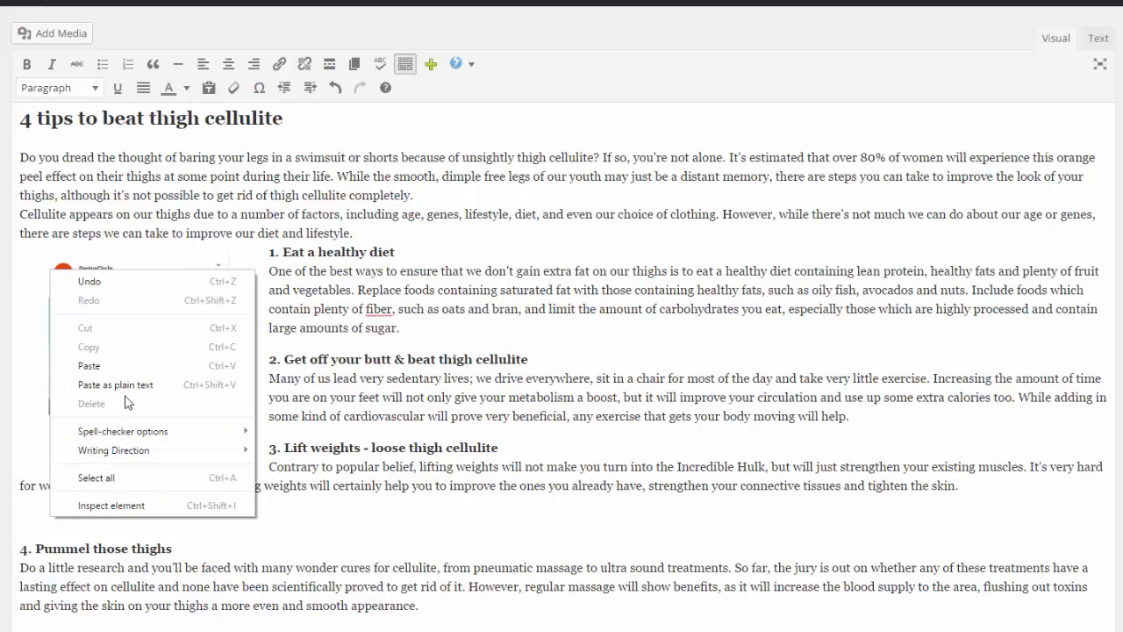
mouse_move(126, 384)
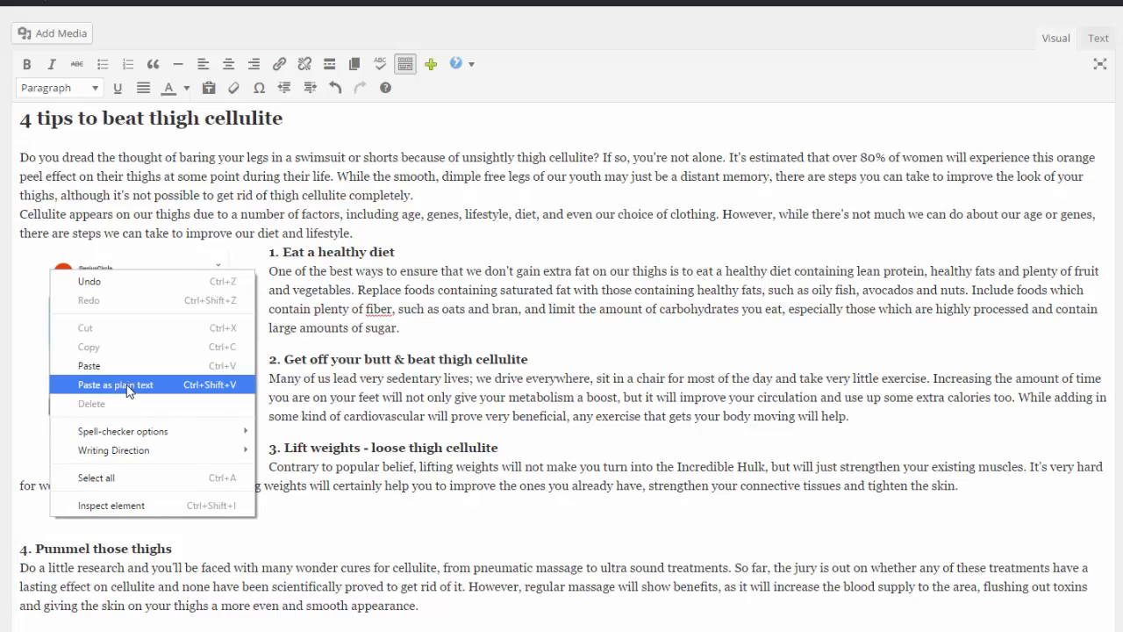
left_click(116, 384)
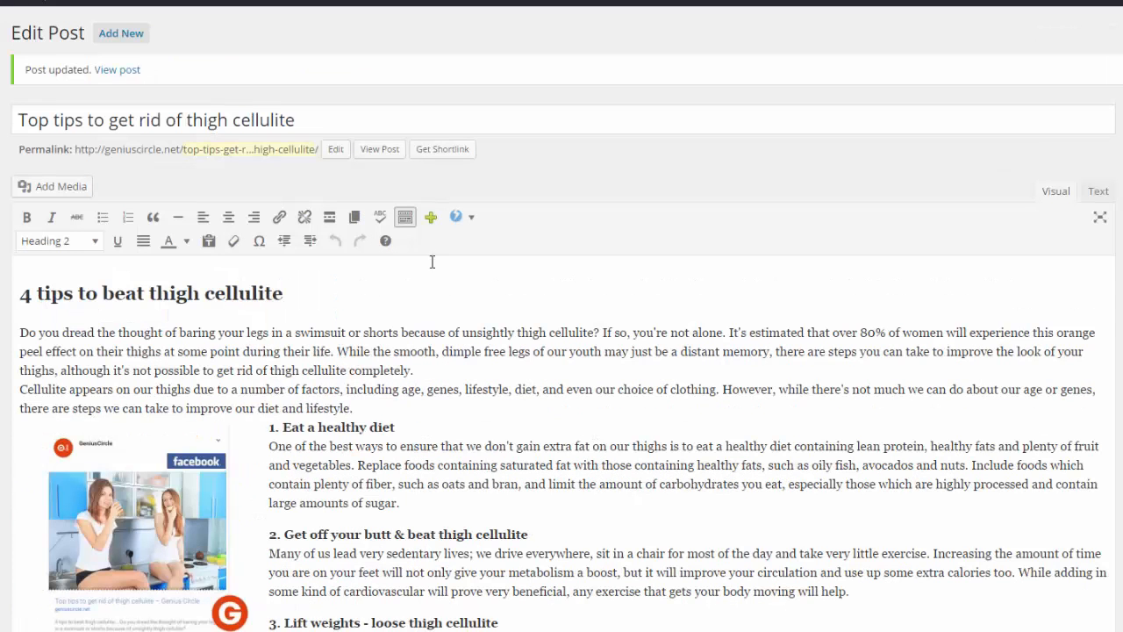
mouse_move(379, 147)
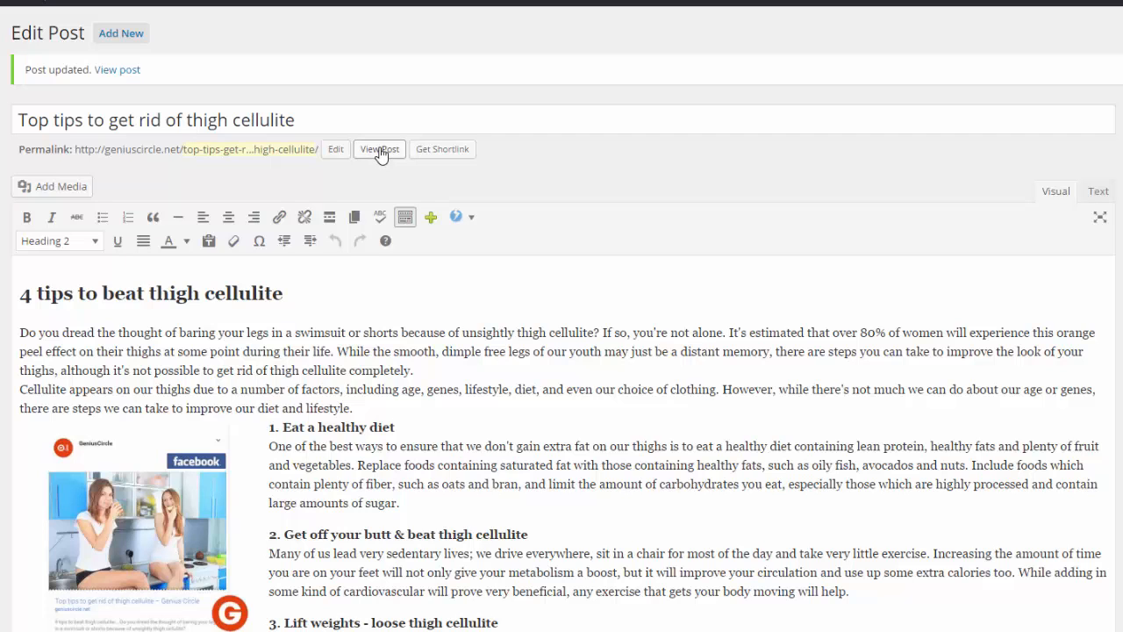
View the live cellulite post and scroll to the embedded How to Lose Cellulite Fast optin box
left_click(379, 147)
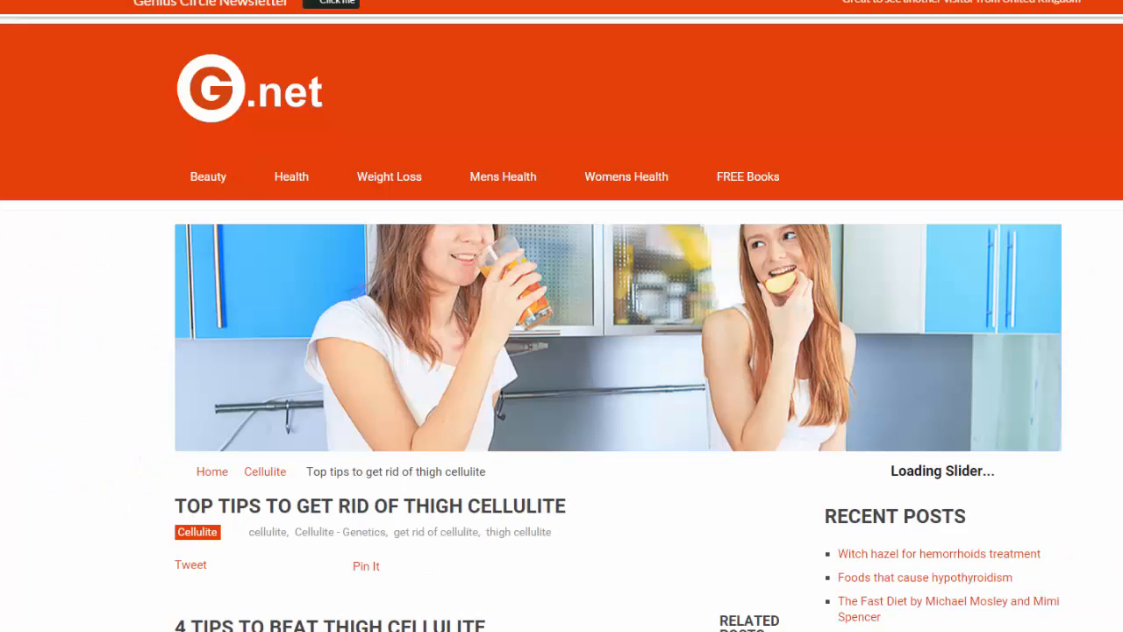
scroll("down", 3)
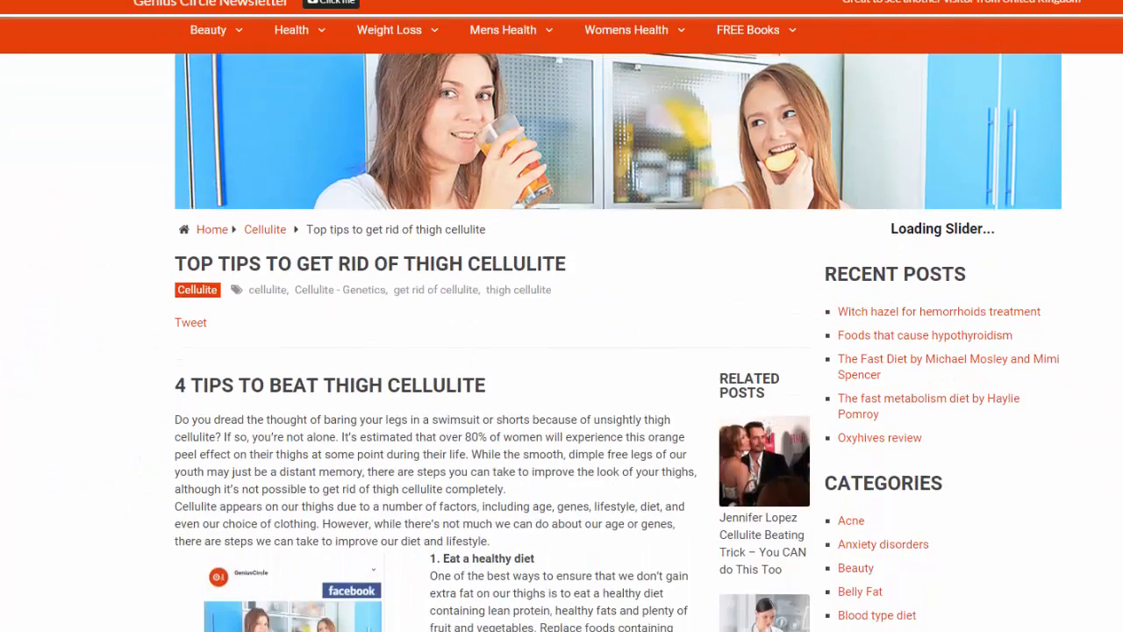
scroll("down", 3)
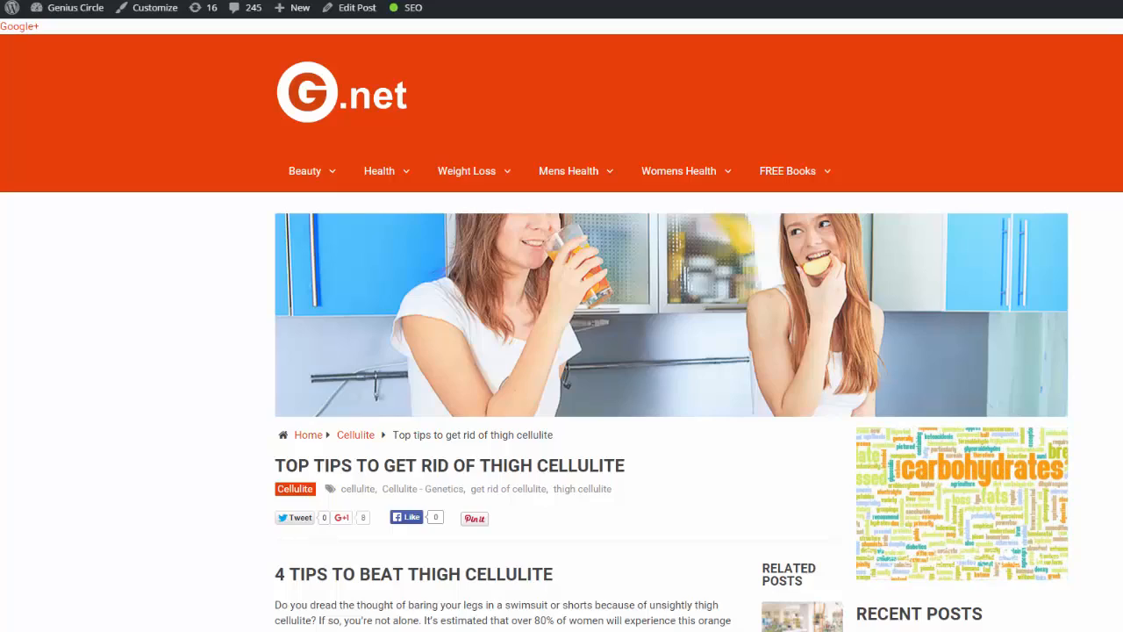
scroll("down", 3)
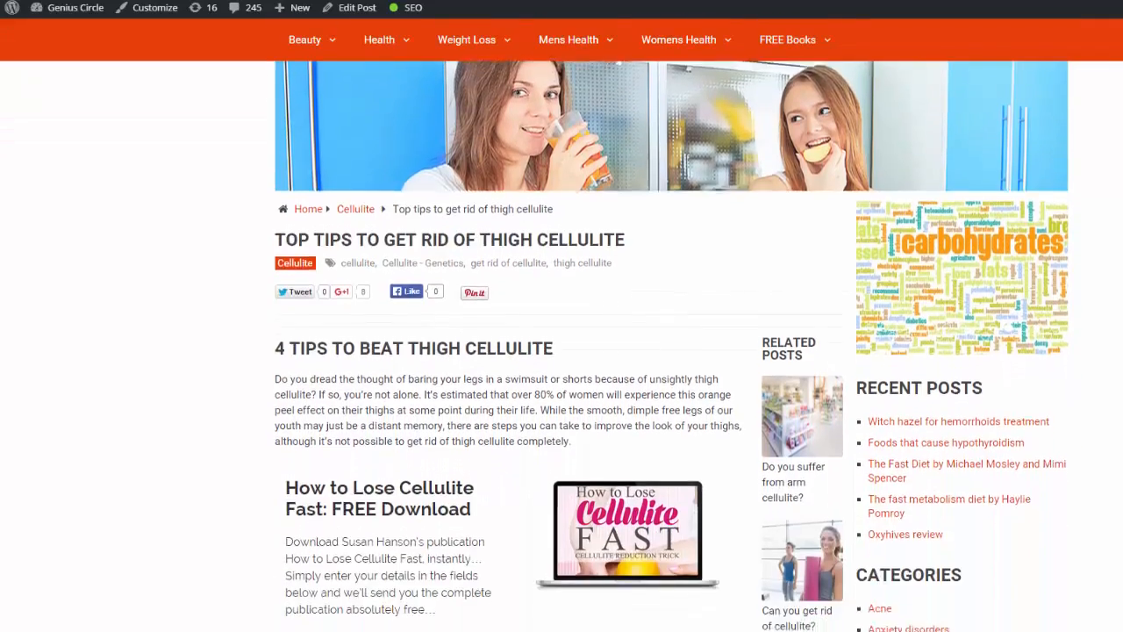
scroll("down", 3)
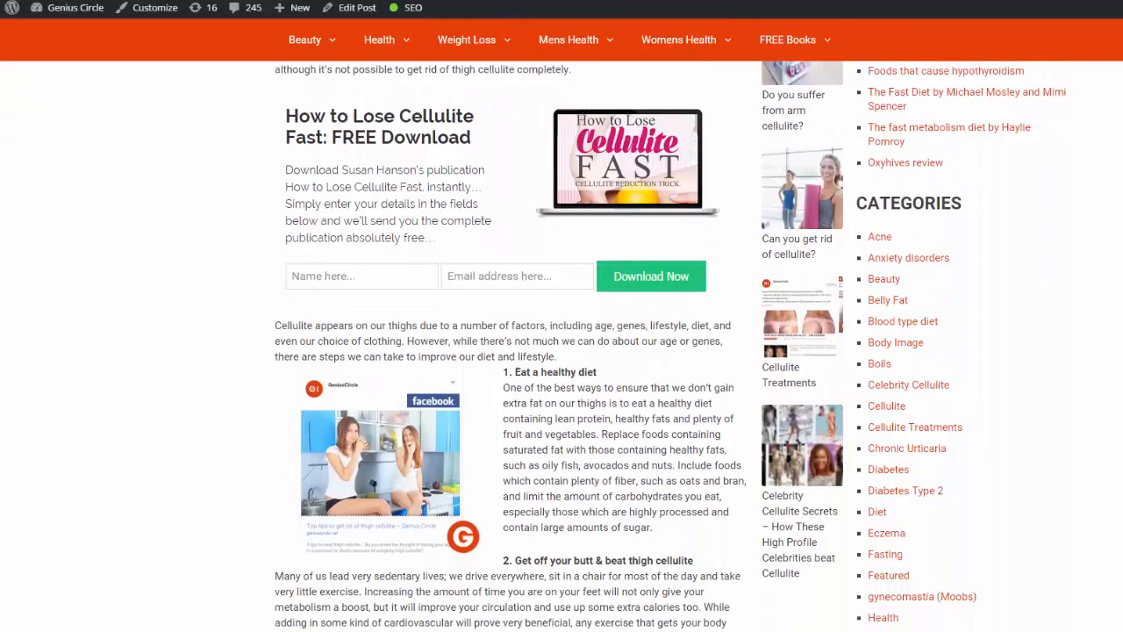
scroll("down", 3)
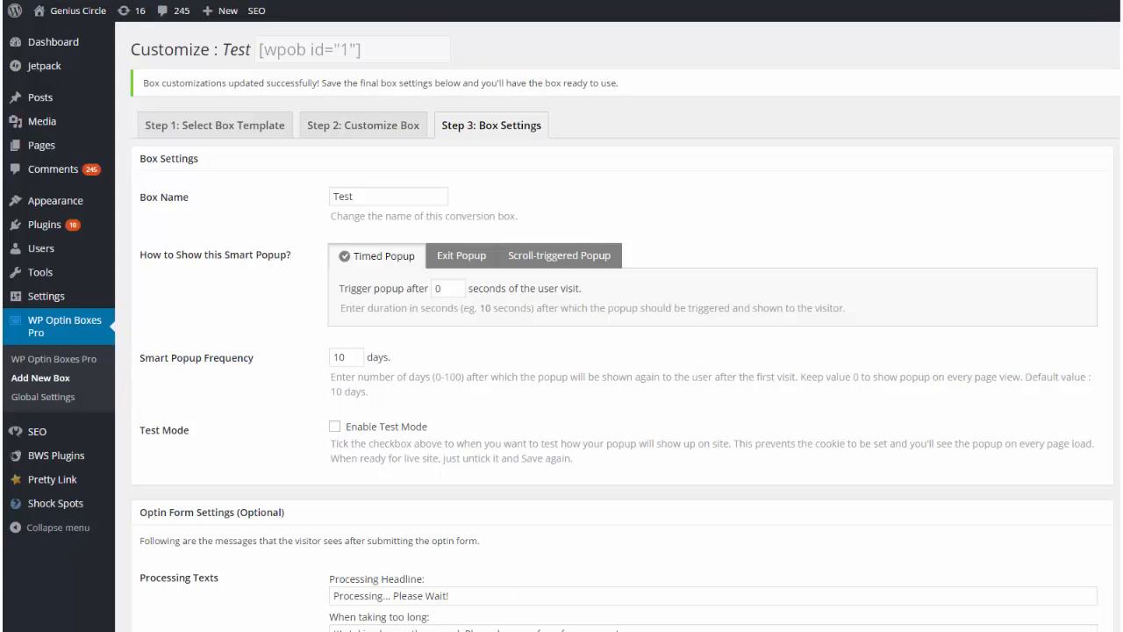
mouse_move(360, 301)
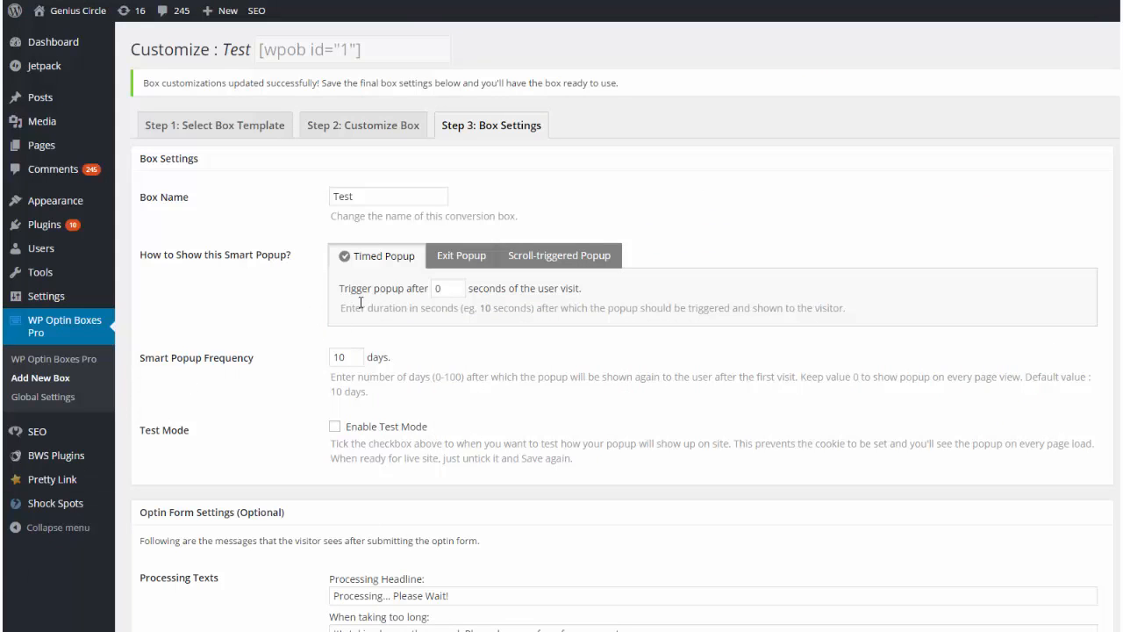
mouse_move(453, 306)
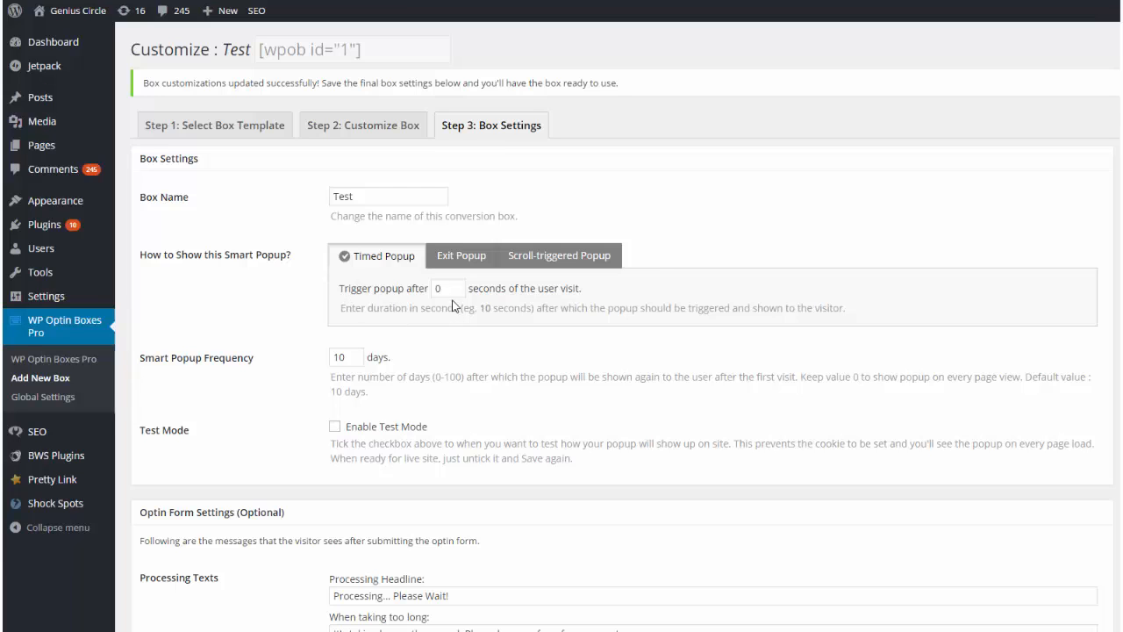
mouse_move(400, 273)
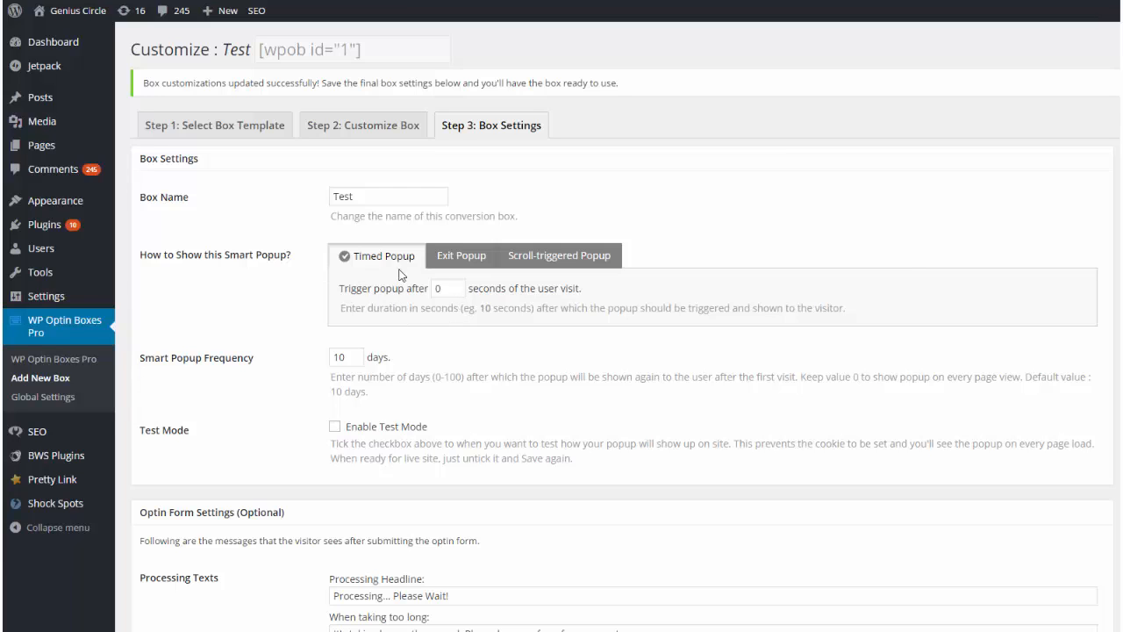
Try the Exit and Scroll-triggered popup options, then set a Timed Popup at 11 seconds with 10-day frequency
left_click(460, 256)
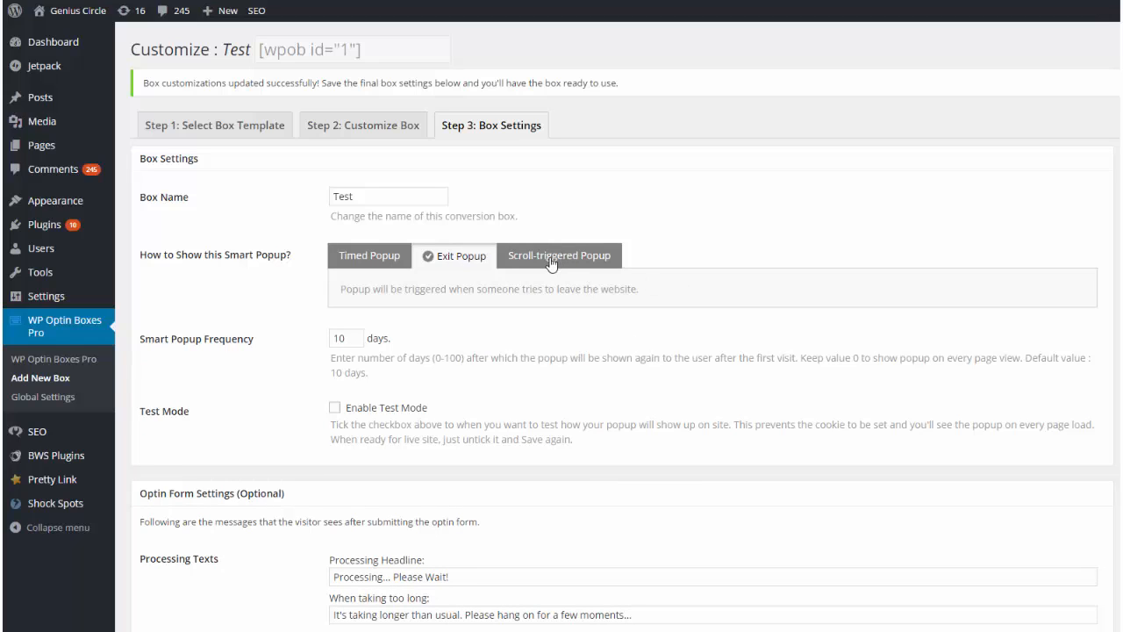
left_click(558, 257)
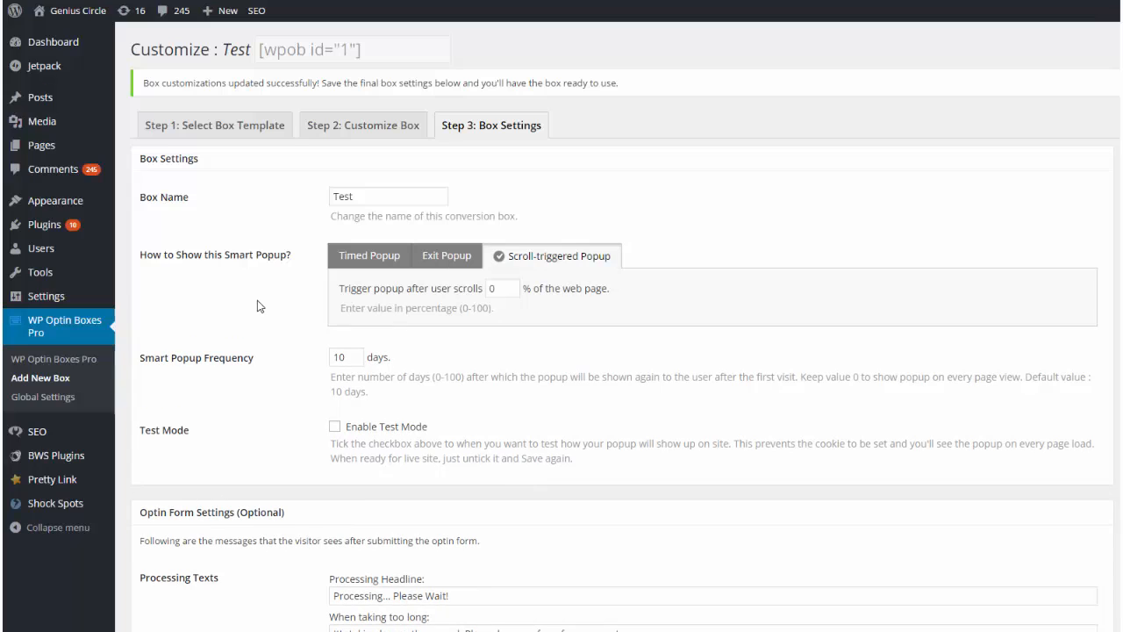
mouse_move(501, 288)
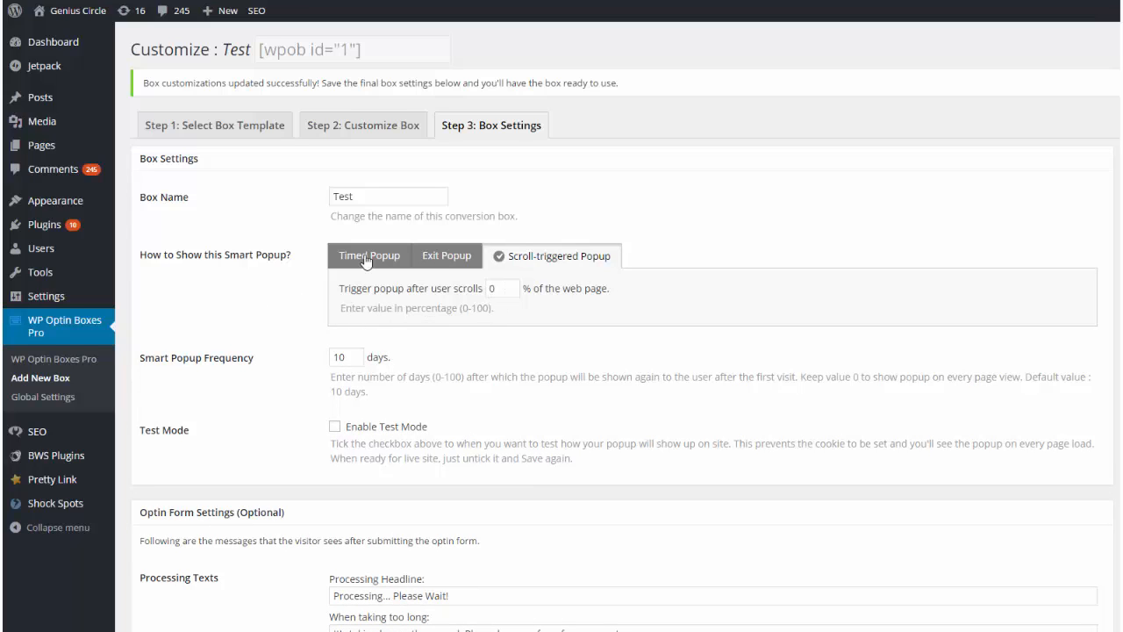
left_click(369, 256)
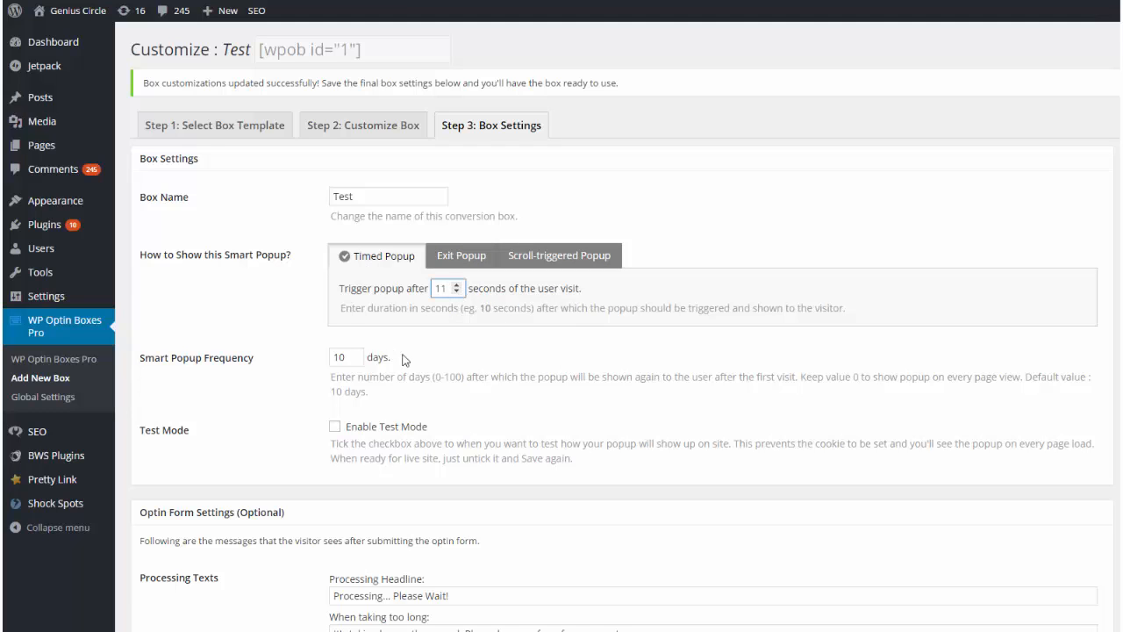
scroll("down", 3)
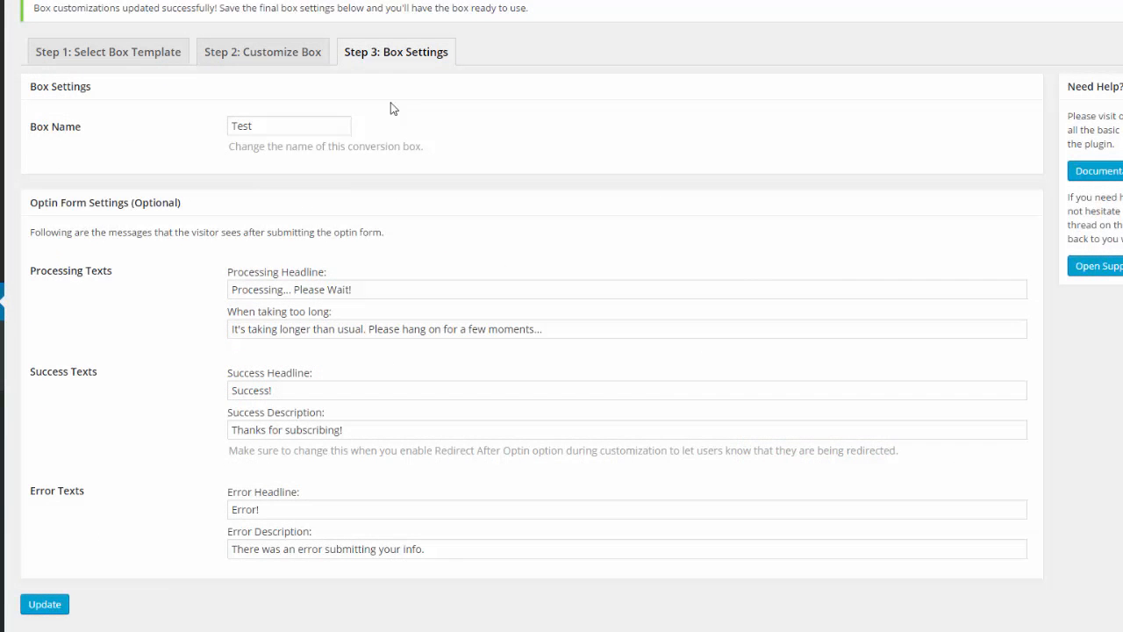
Save the box settings with Update and reach the 2-step link options
left_click(44, 603)
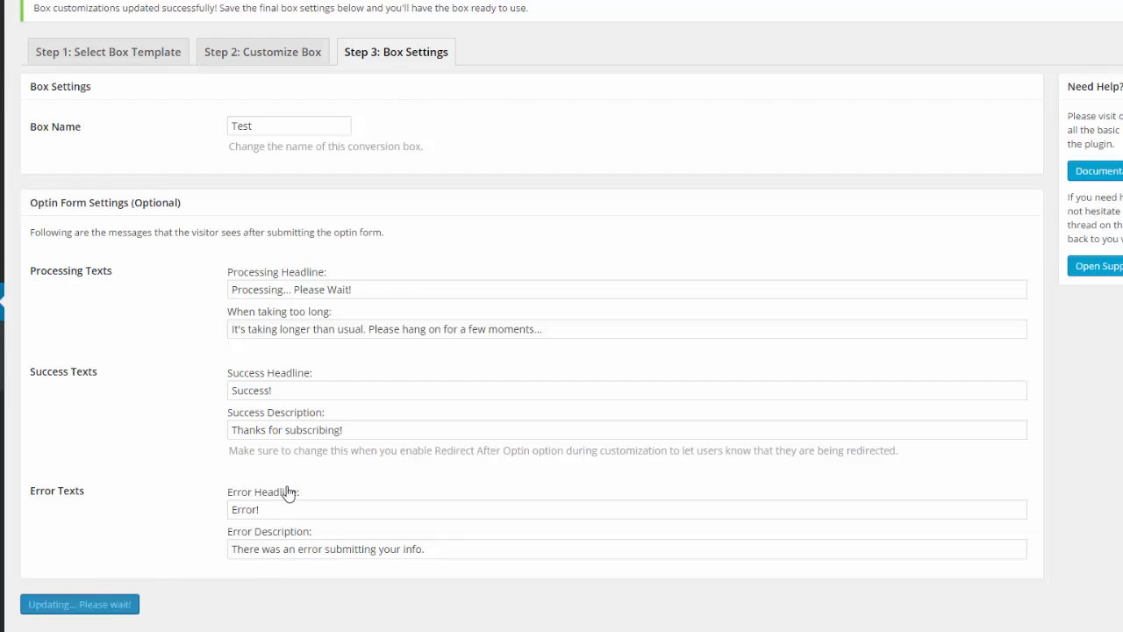
left_click(79, 604)
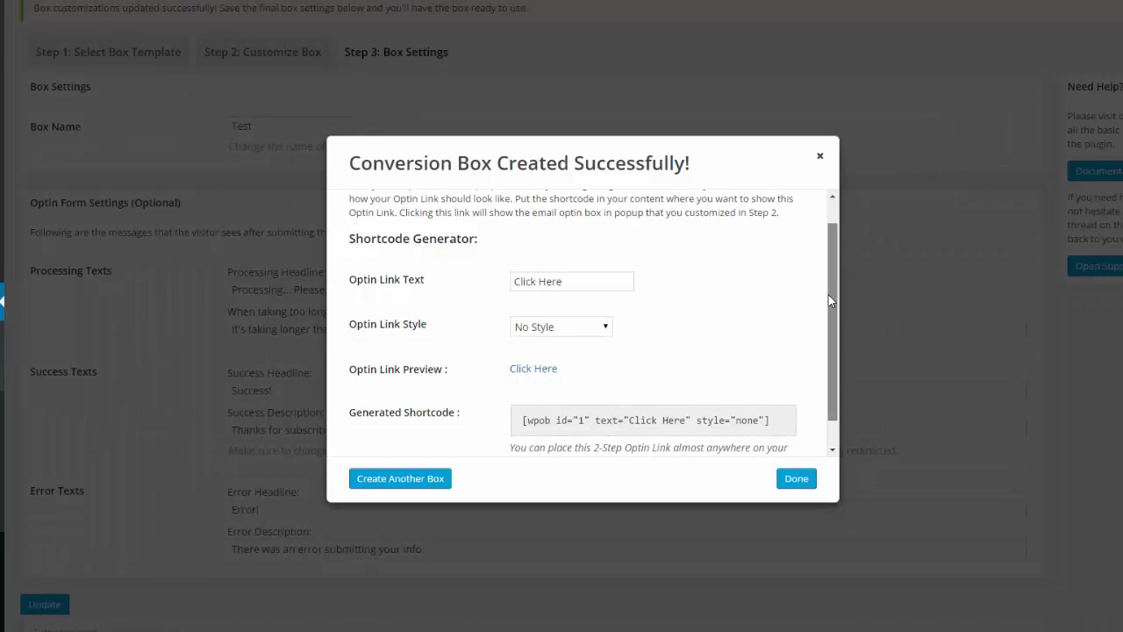
scroll("down", 3)
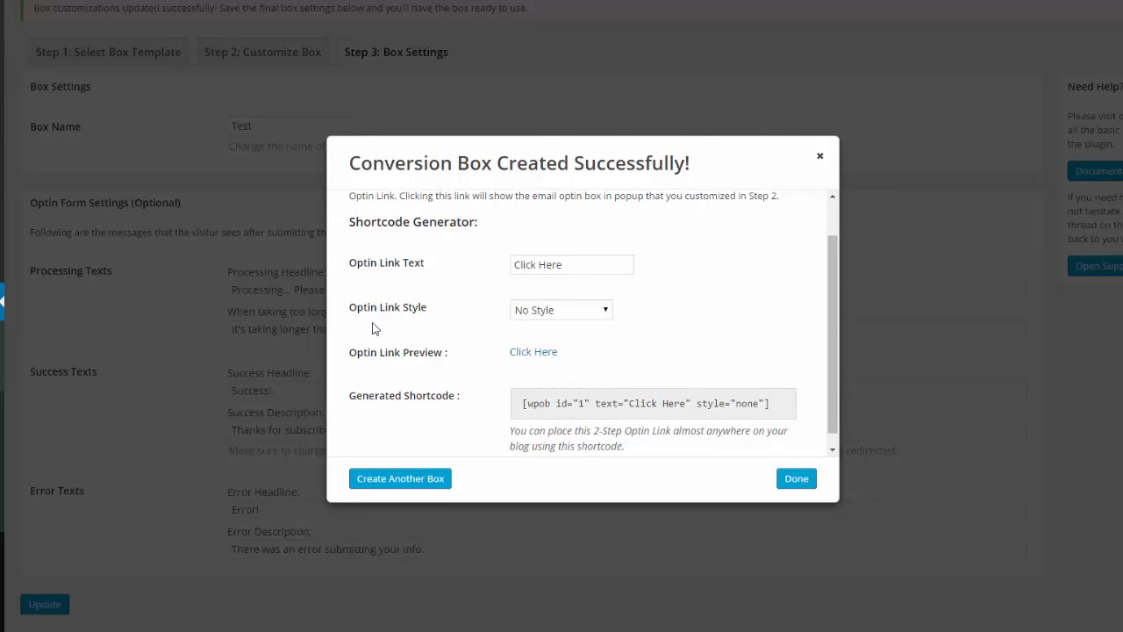
Style the optin link as Blue Flat and select its generated shortcode for copying
left_click(560, 309)
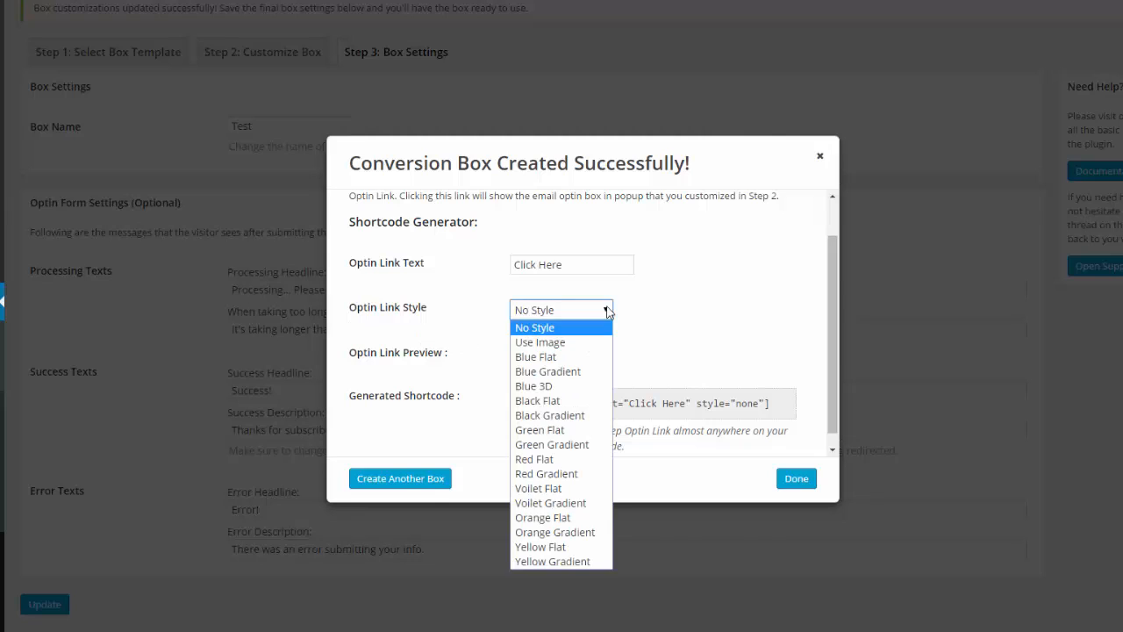
left_click(533, 326)
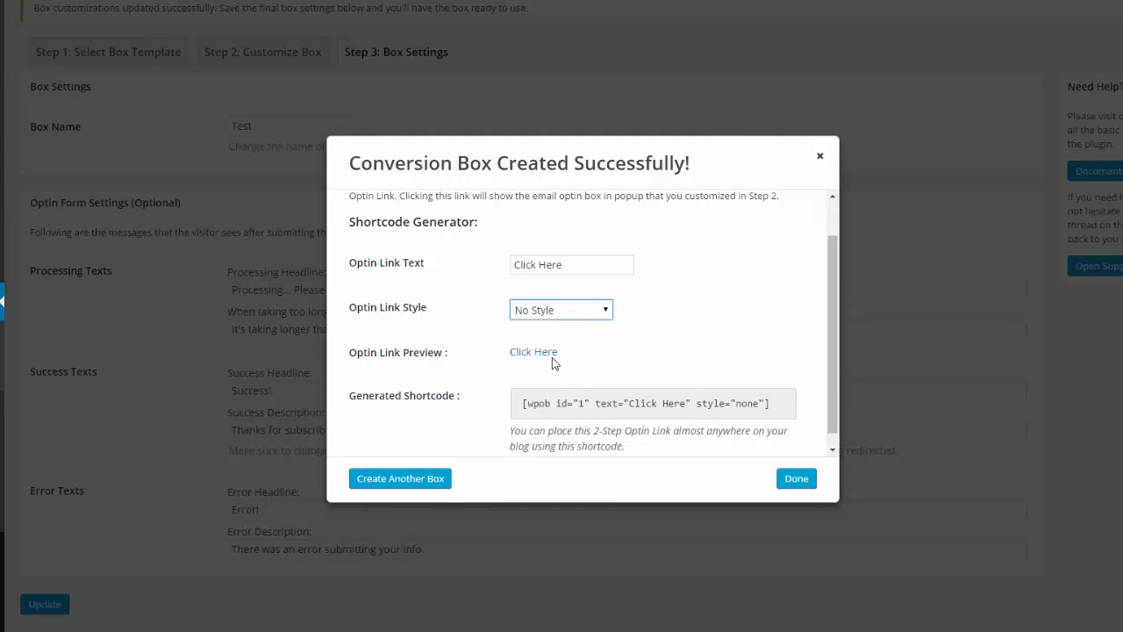
left_click(560, 309)
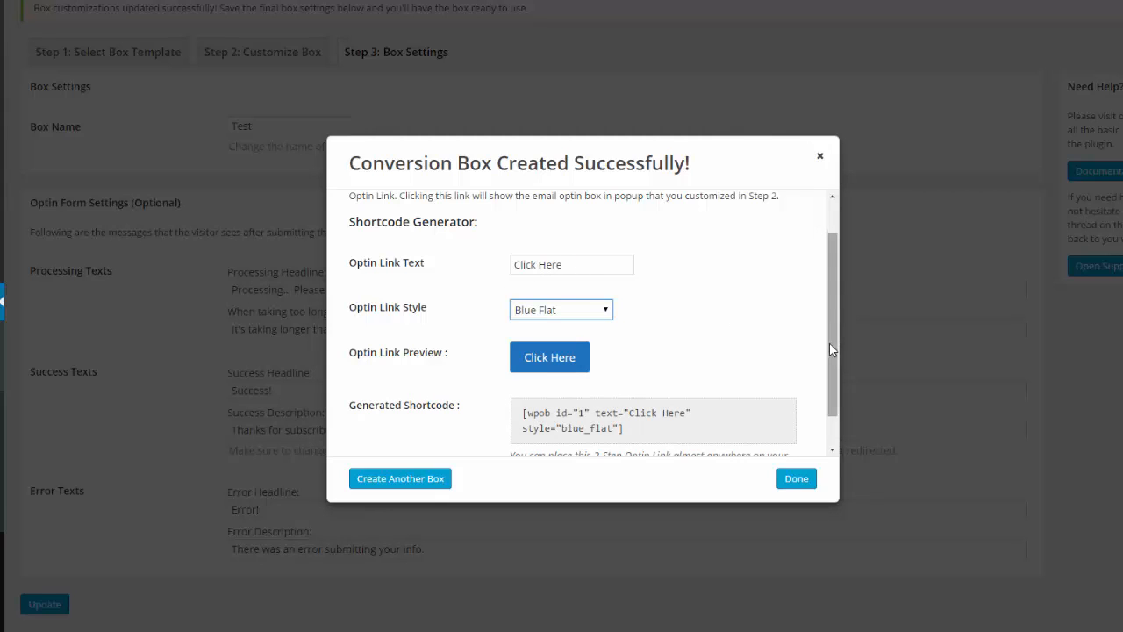
scroll("down", 3)
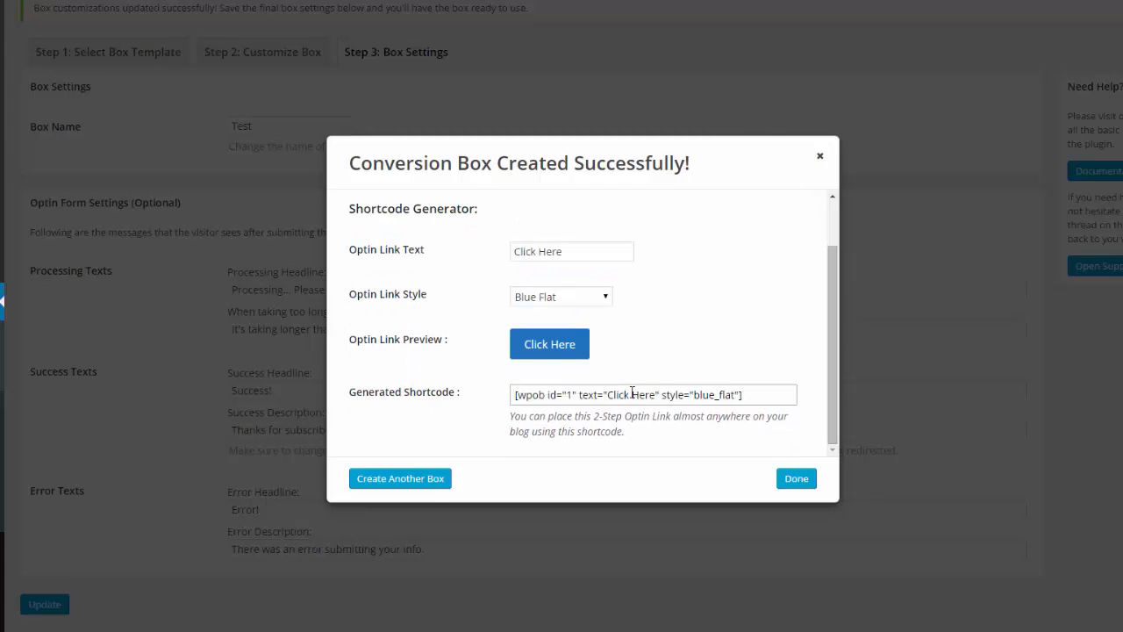
left_click(794, 477)
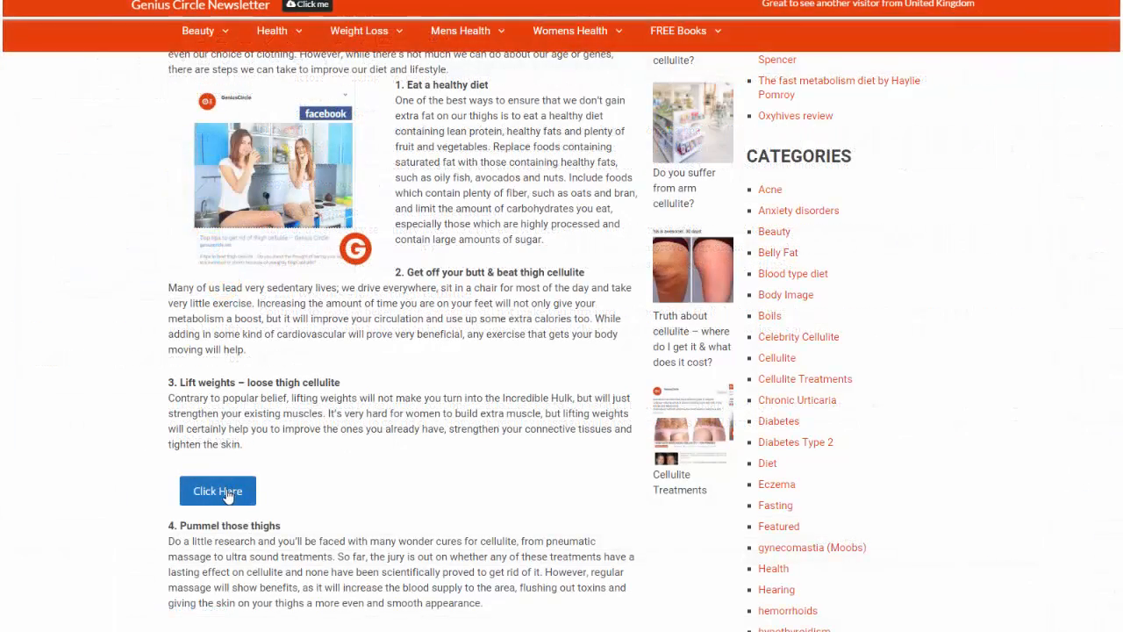
Launch the cellulite download optin popup from the Click Here link on the live post
left_click(217, 491)
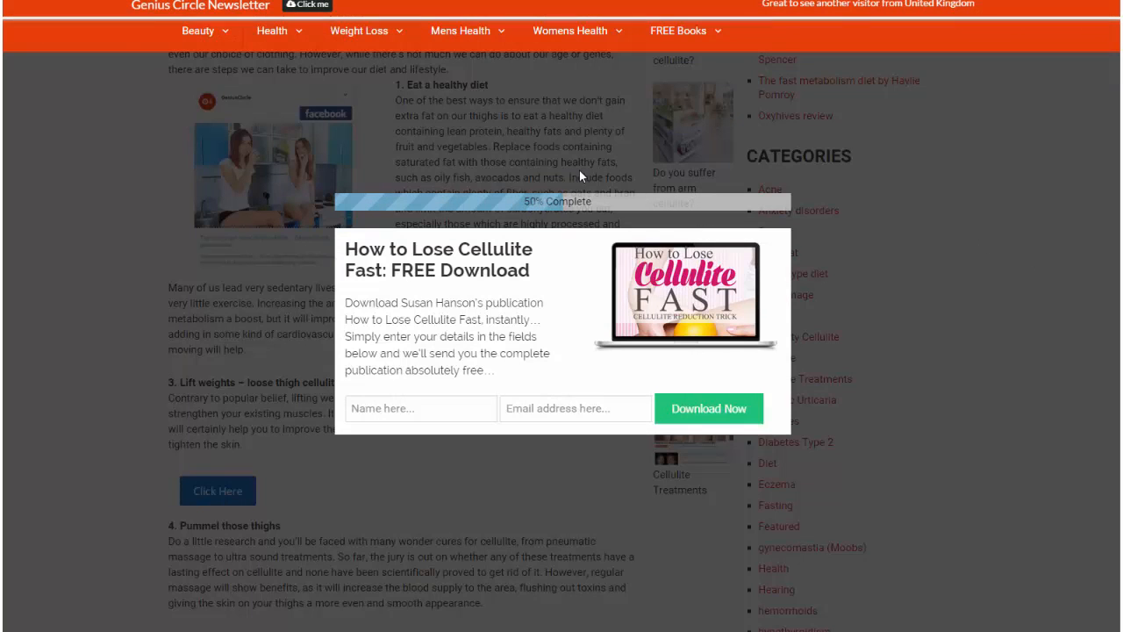
mouse_move(823, 192)
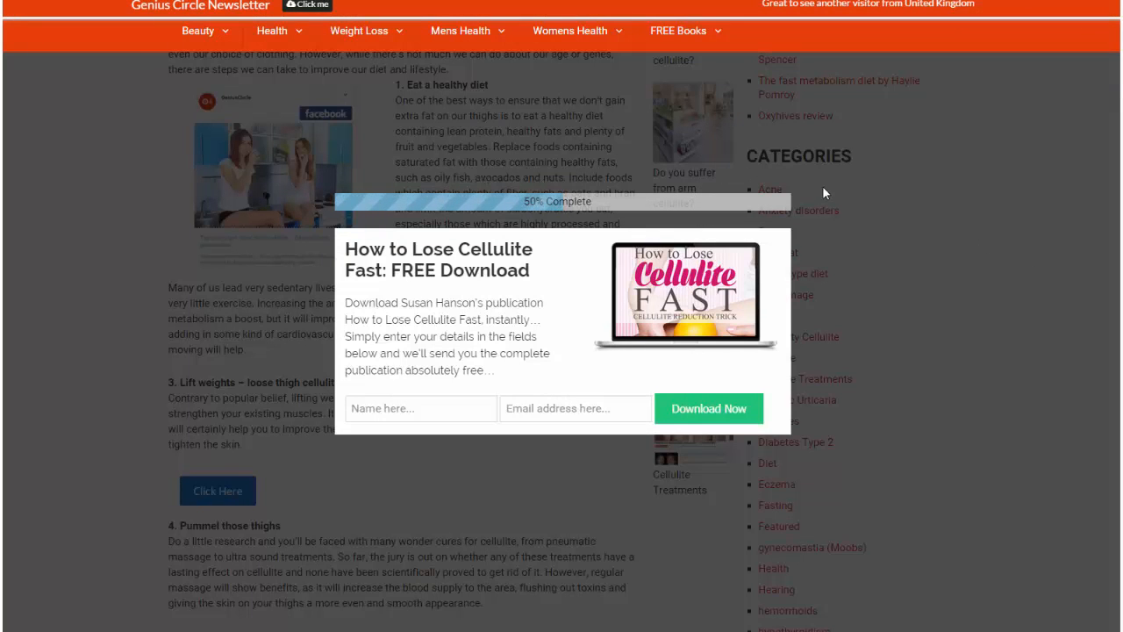
mouse_move(993, 430)
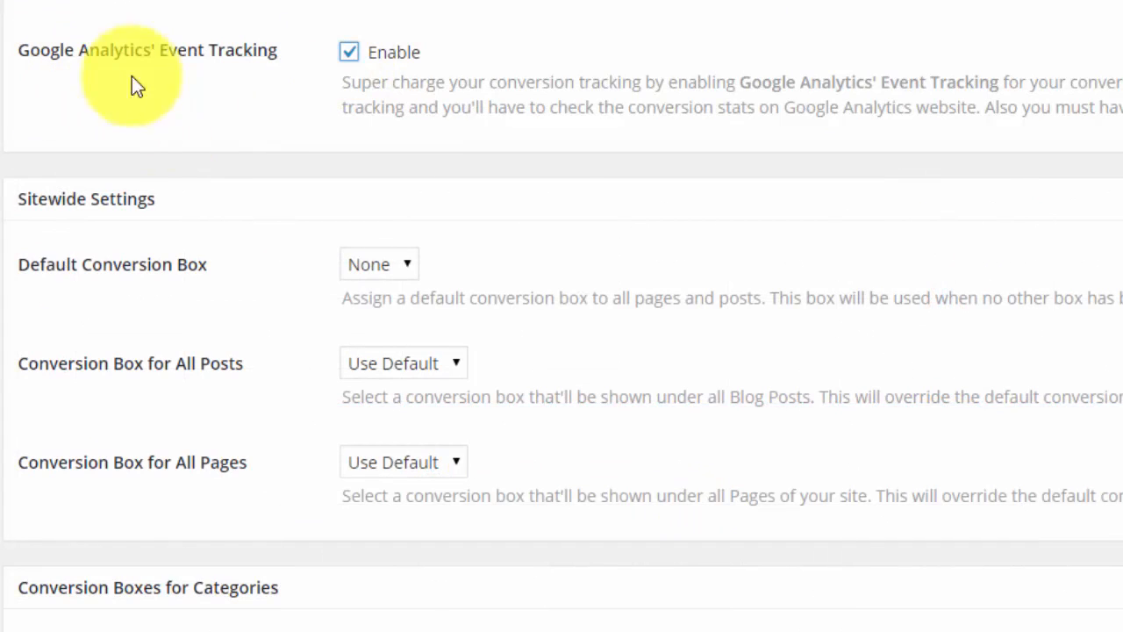
In Global Settings, leave the conversion box for all posts and all pages at Use Default
left_click(379, 263)
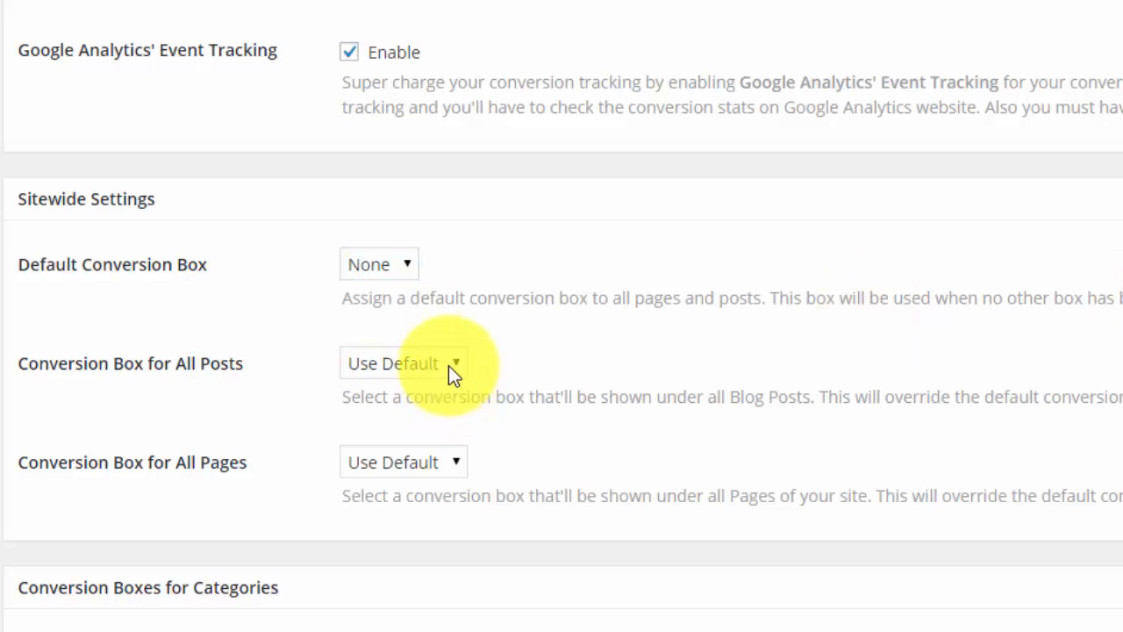
left_click(403, 361)
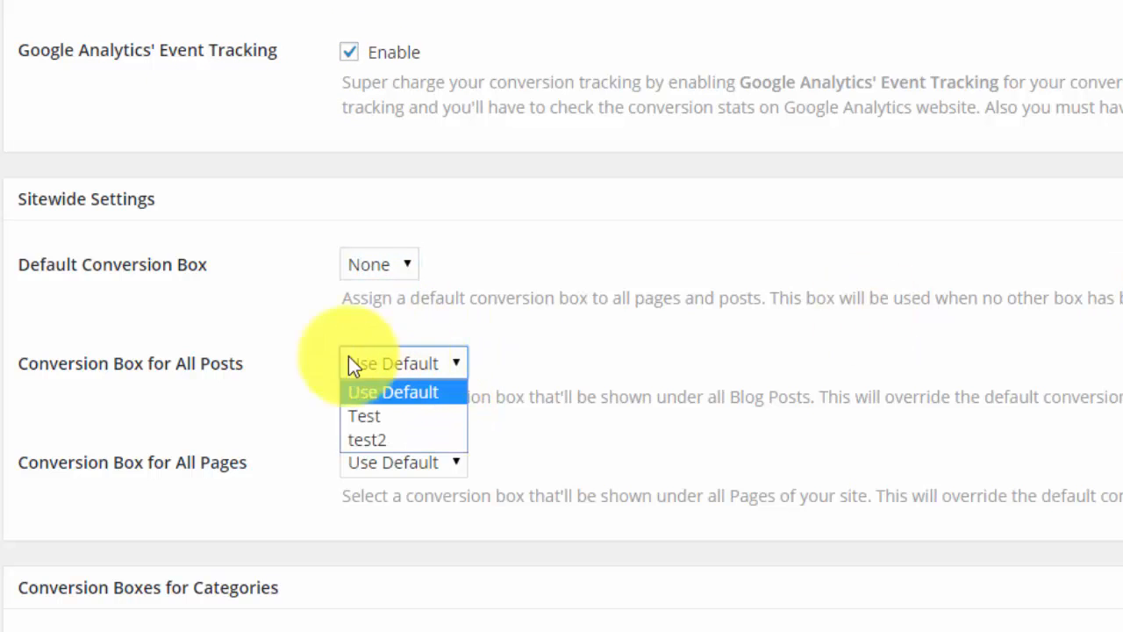
left_click(393, 391)
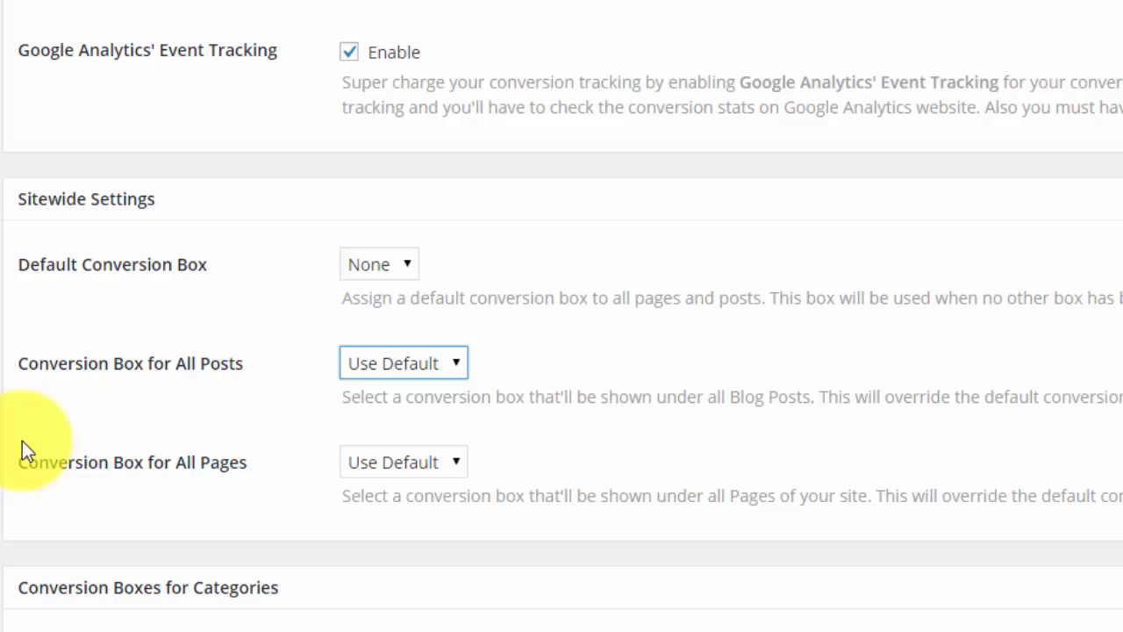
left_click(403, 463)
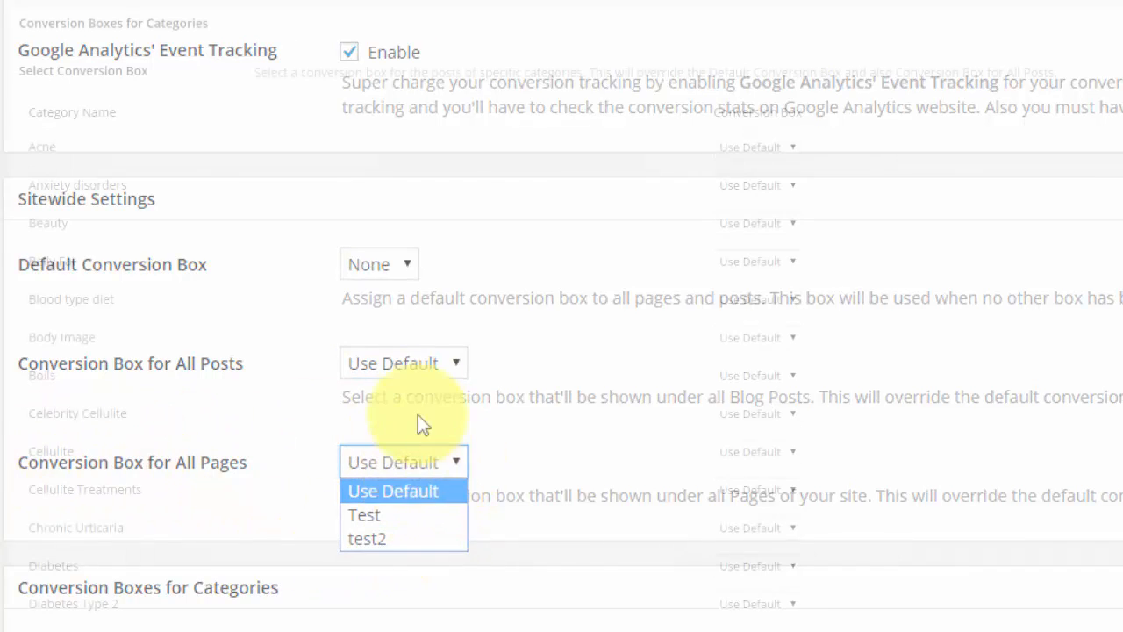
left_click(393, 491)
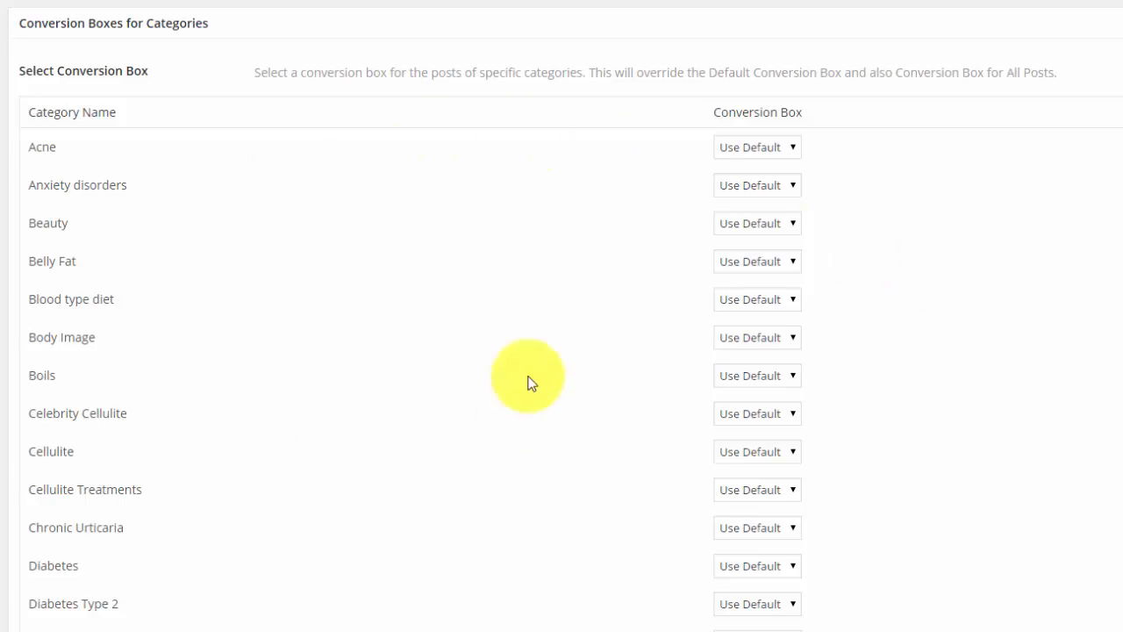
mouse_move(28, 458)
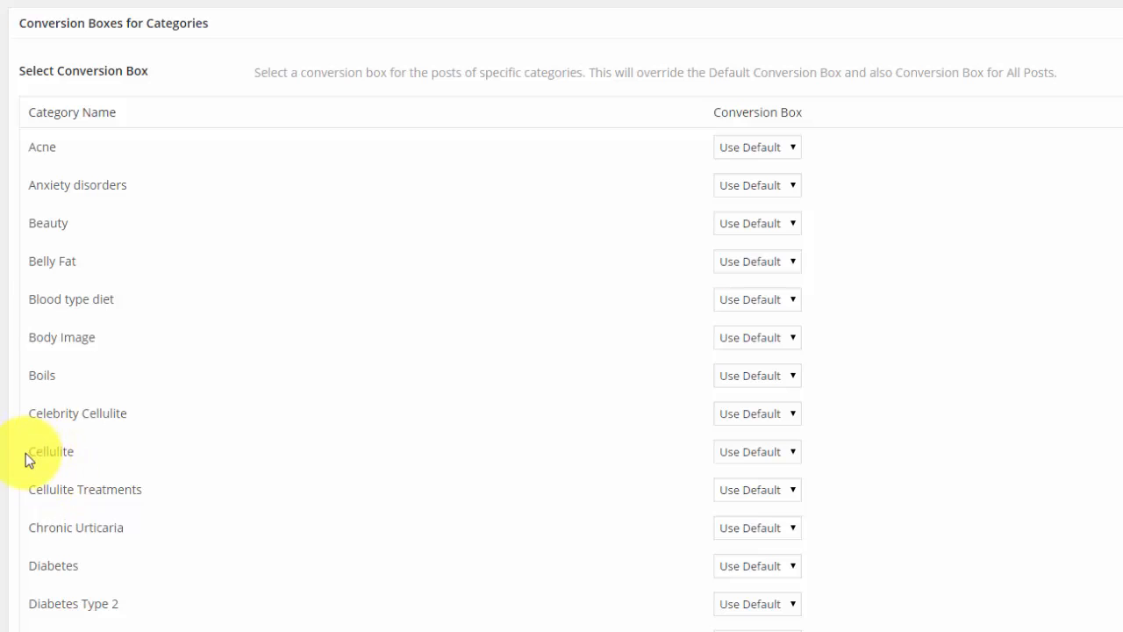
Review the per-category conversion box choices, including the Cellulite category
scroll("down", 3)
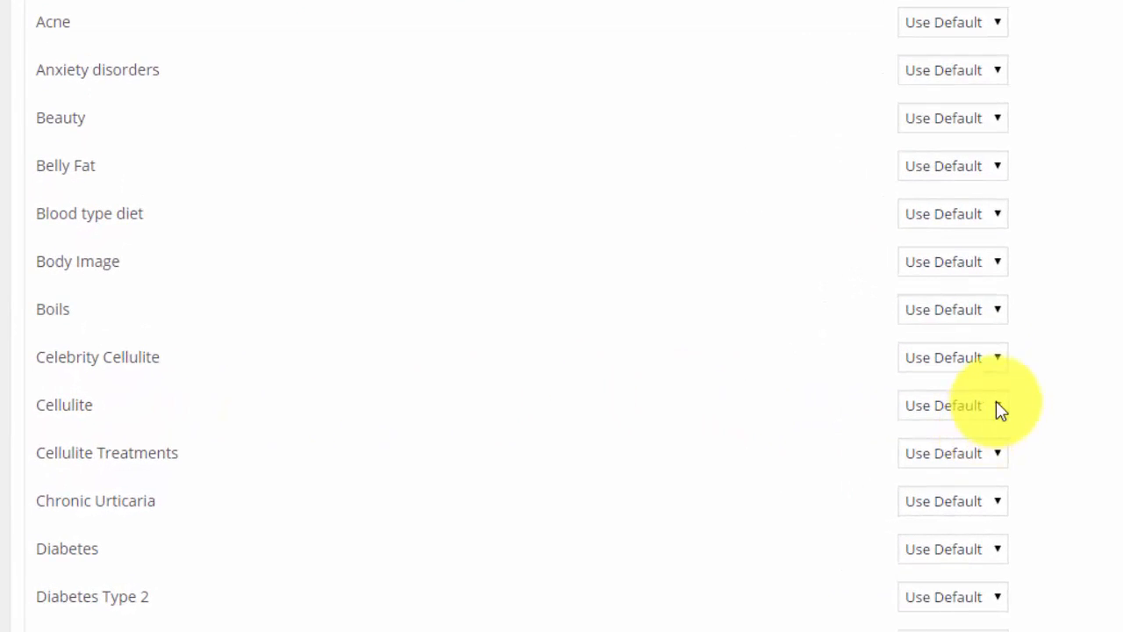
left_click(513, 60)
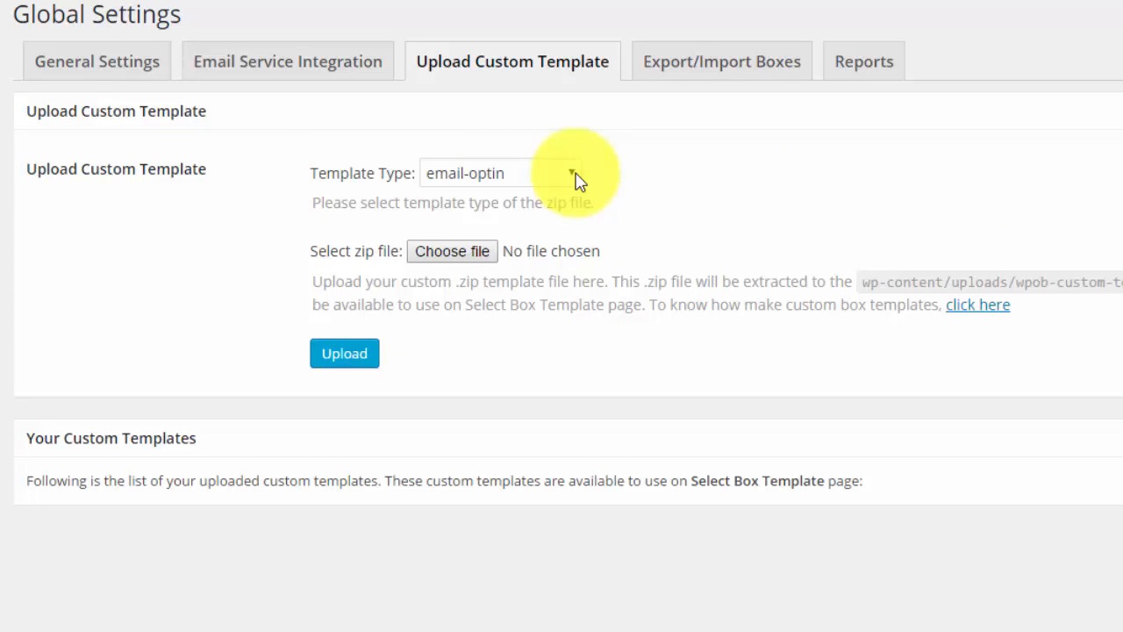
Keep email-optin as the custom template type and browse the Export/Import Boxes settings
left_click(477, 173)
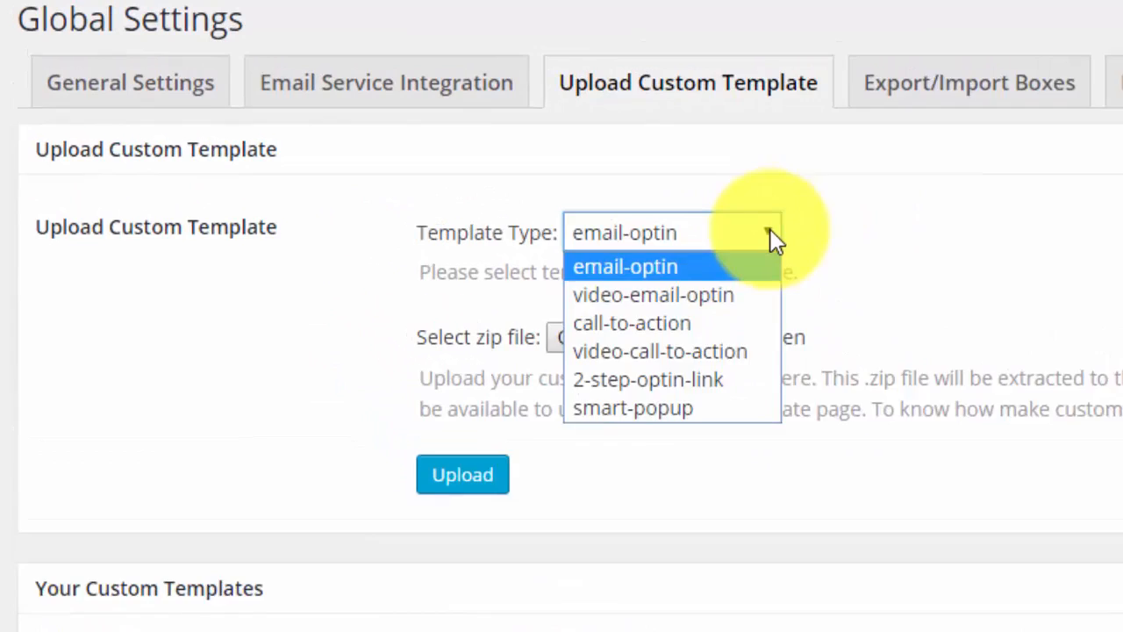
left_click(625, 267)
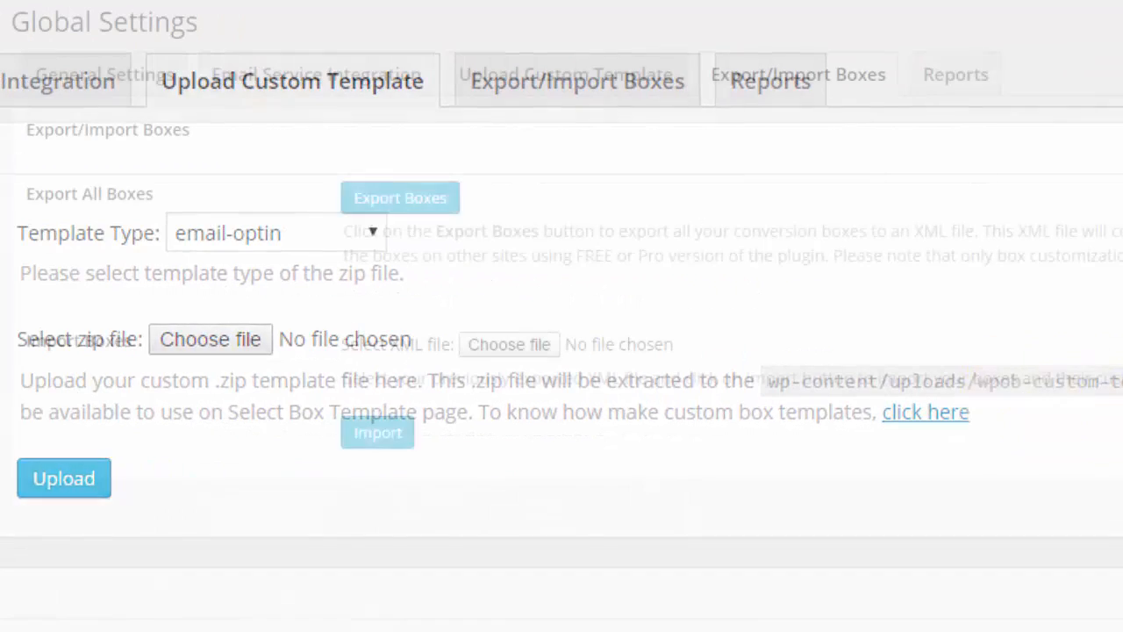
left_click(797, 73)
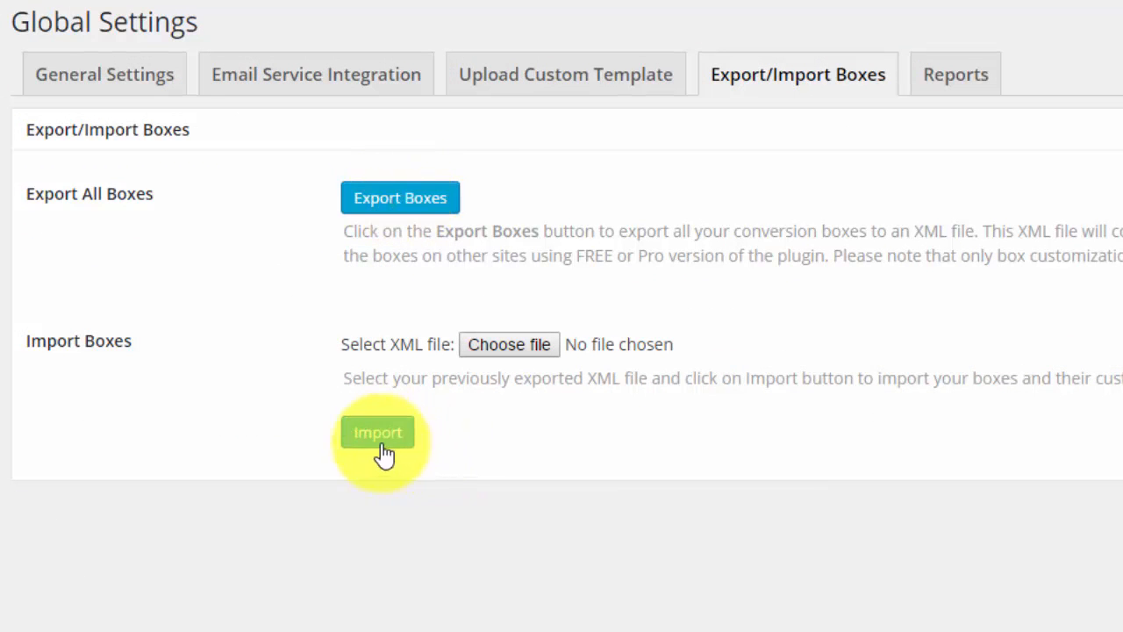
left_click(955, 73)
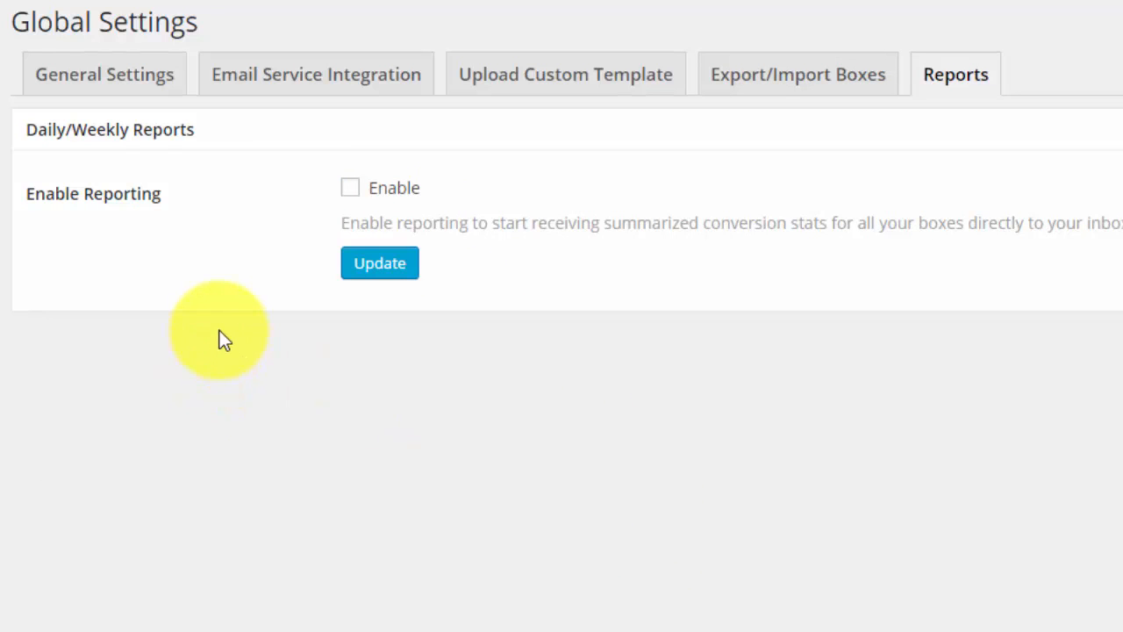
Enable email conversion reports and check the recipient address field
left_click(351, 186)
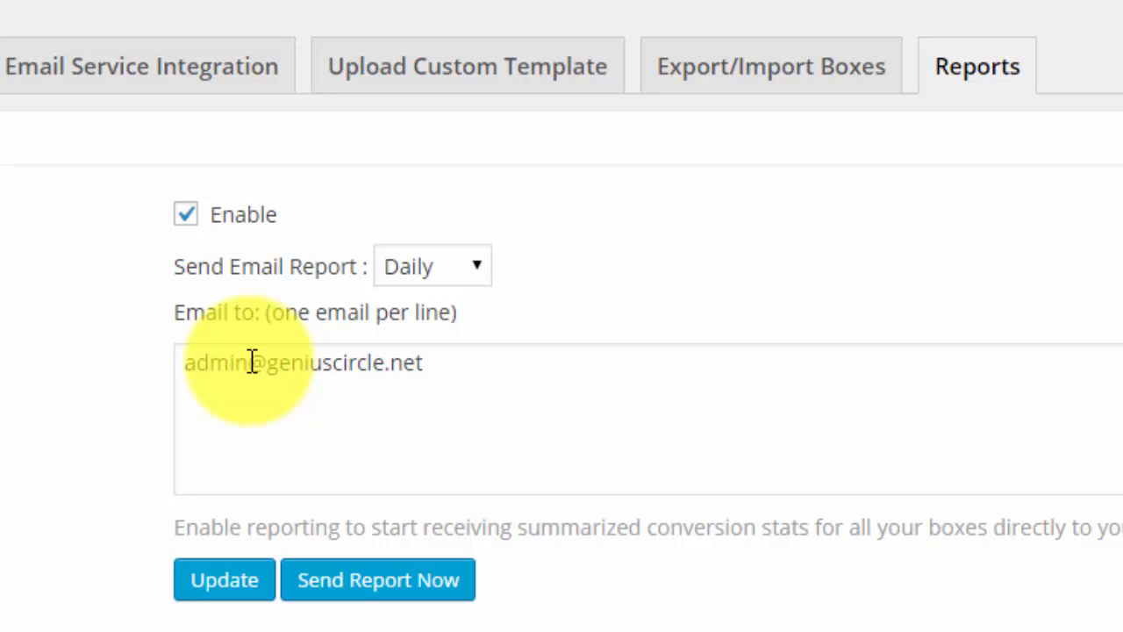
left_click(432, 267)
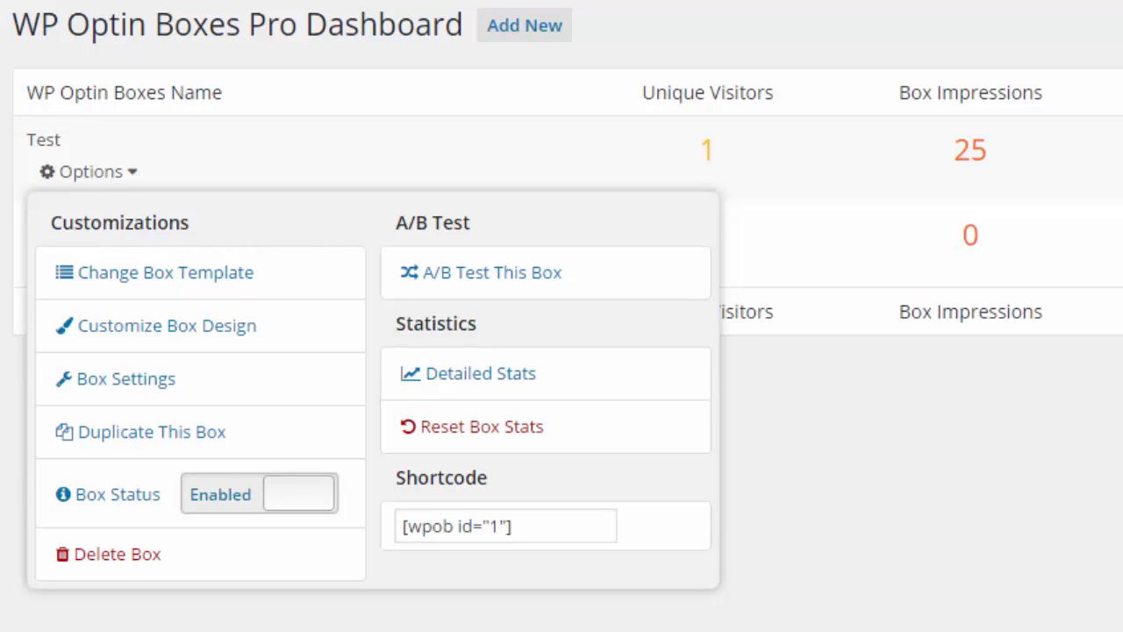
mouse_move(184, 512)
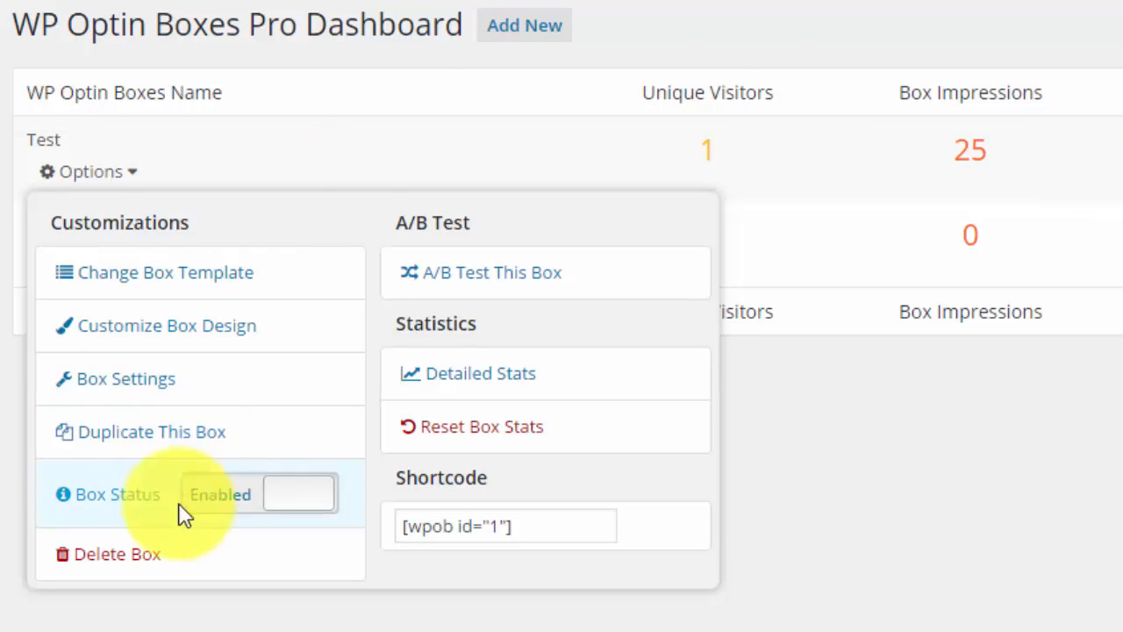
mouse_move(267, 336)
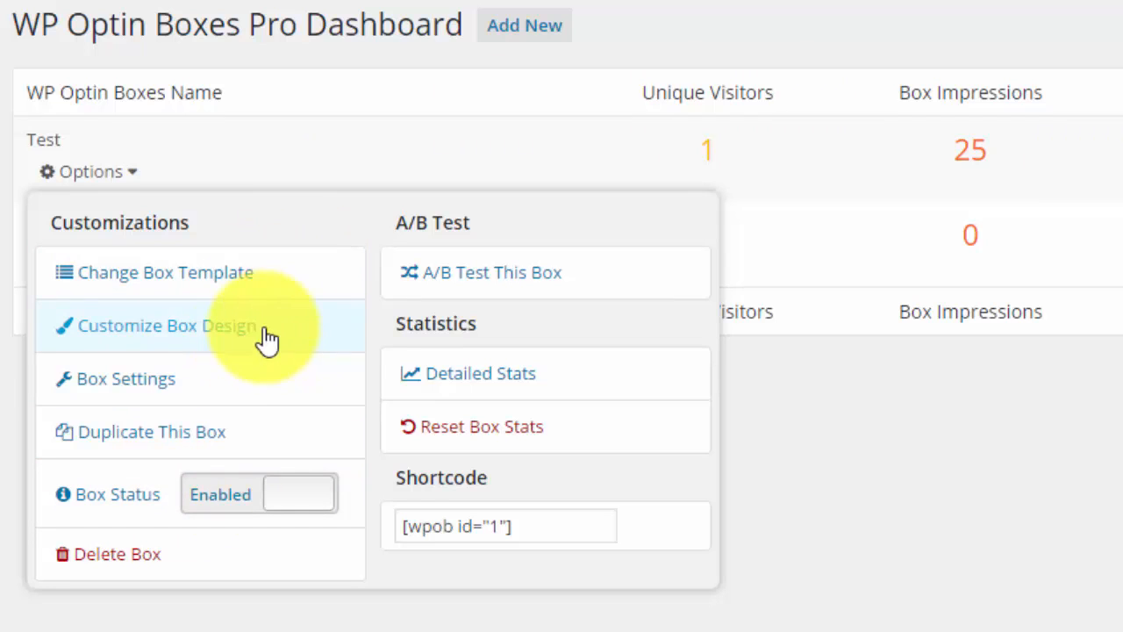
mouse_move(184, 390)
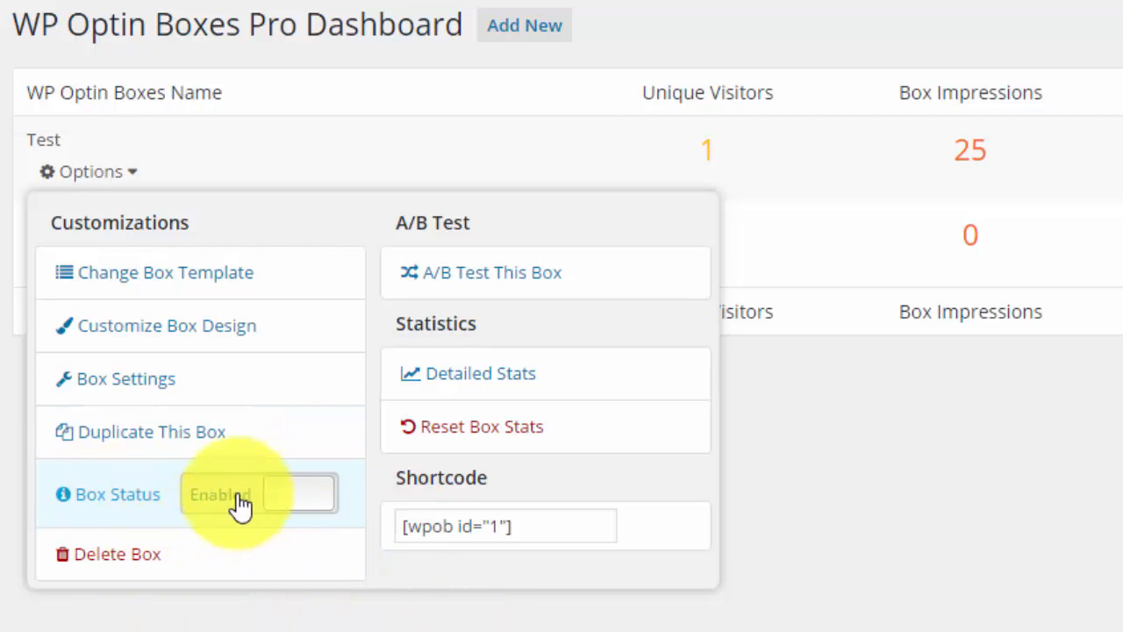
Start an A/B test for the test2 box from its Options menu, creating test2 (Variant B)
left_click(246, 494)
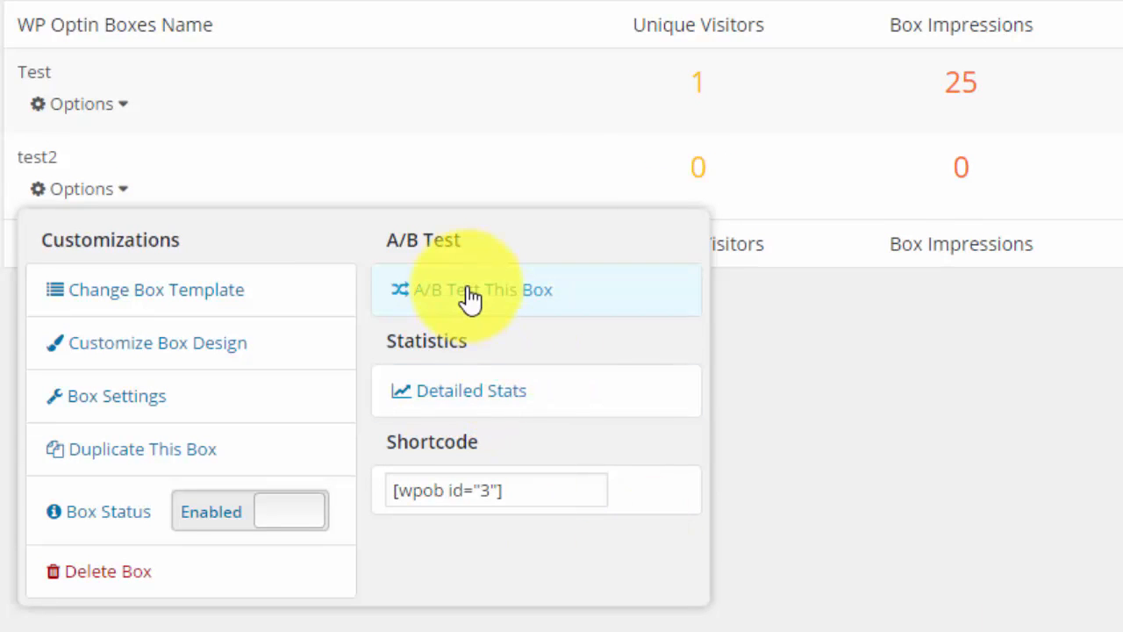
left_click(483, 289)
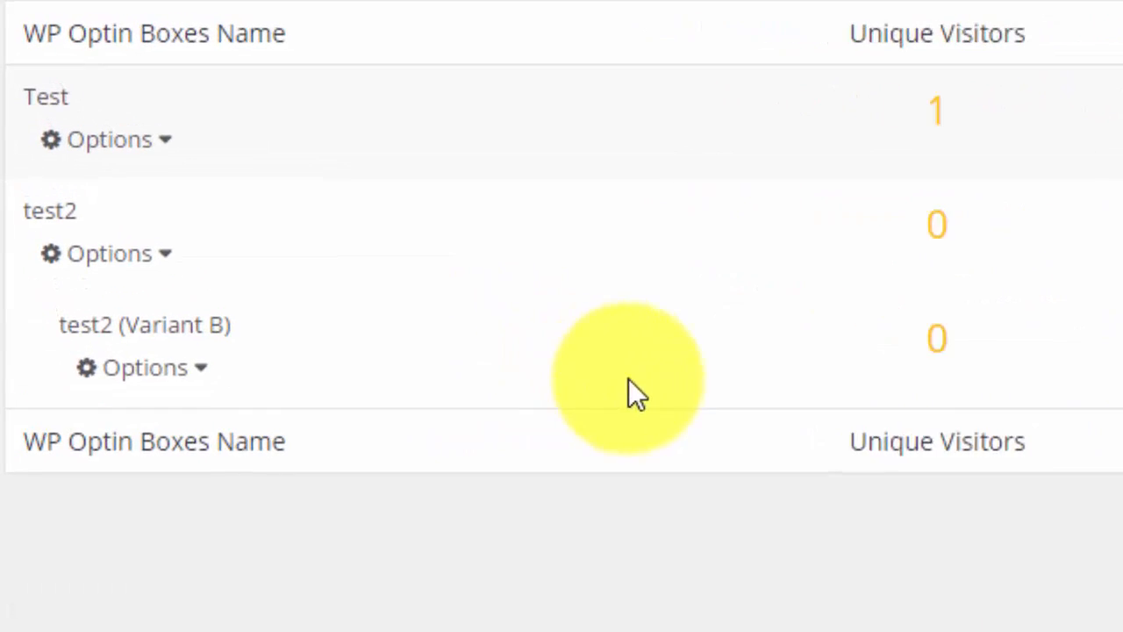